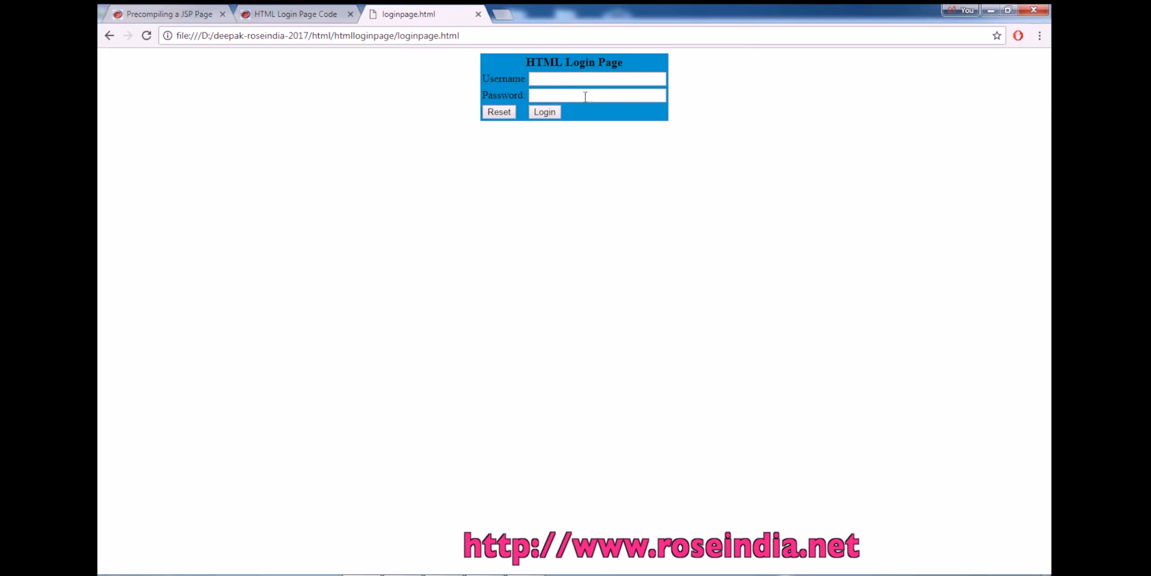
pyautogui.moveTo(646, 123)
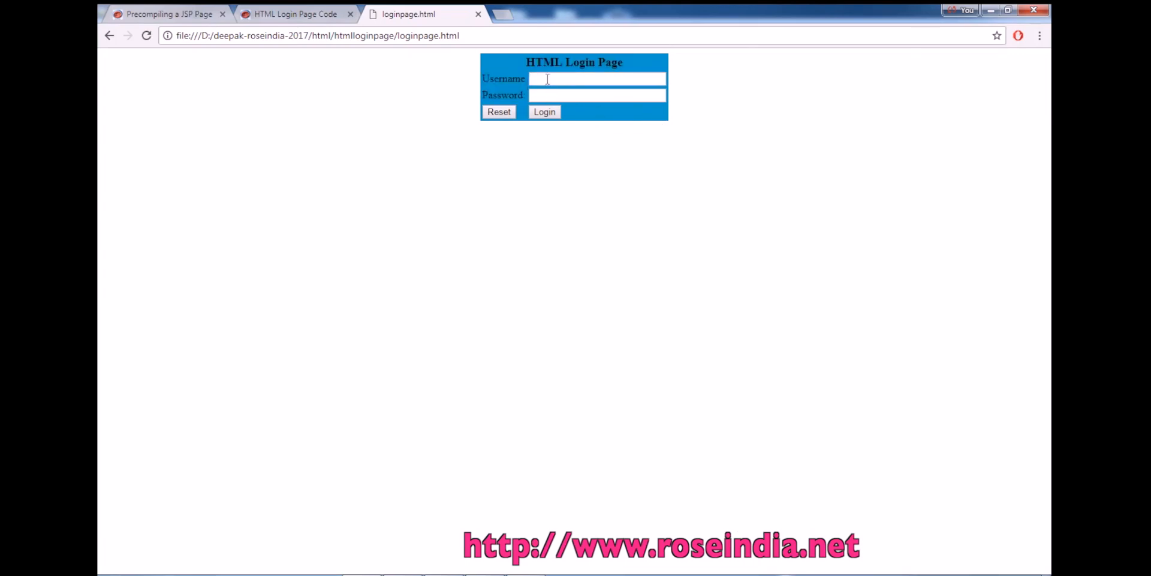
# Step: Attempt a Chrome login with username ddd and a one-character password
pyautogui.write('ddd')
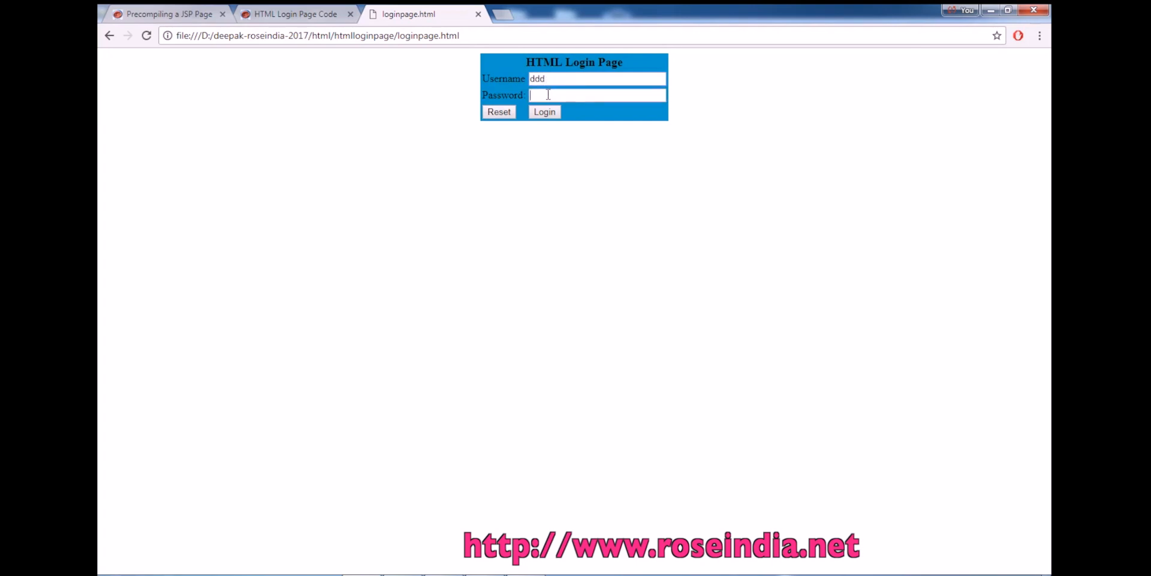
pyautogui.write('•')
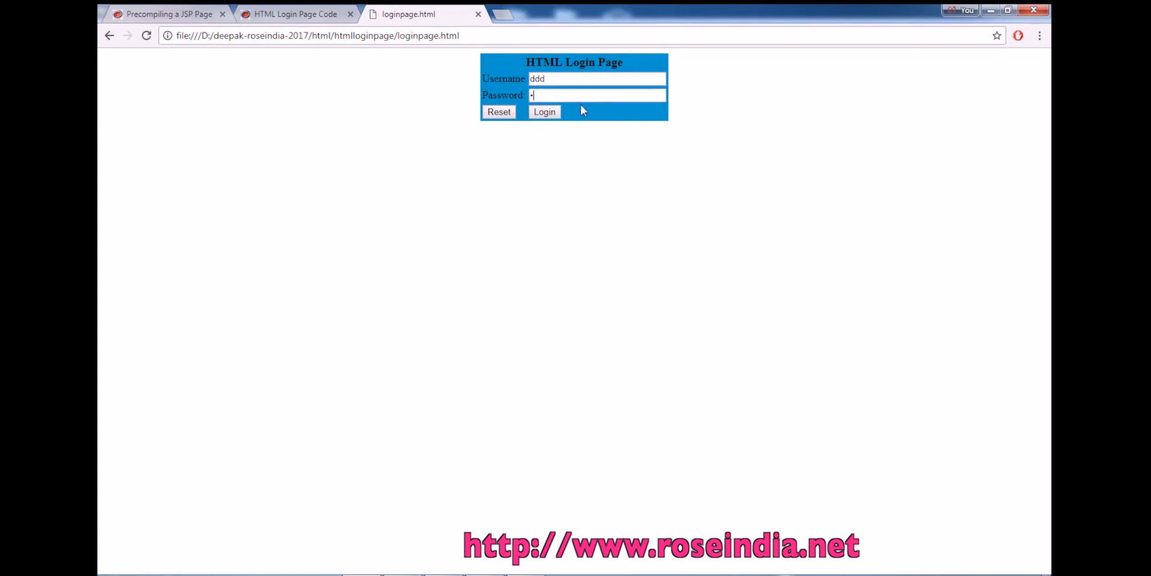
pyautogui.click(498, 111)
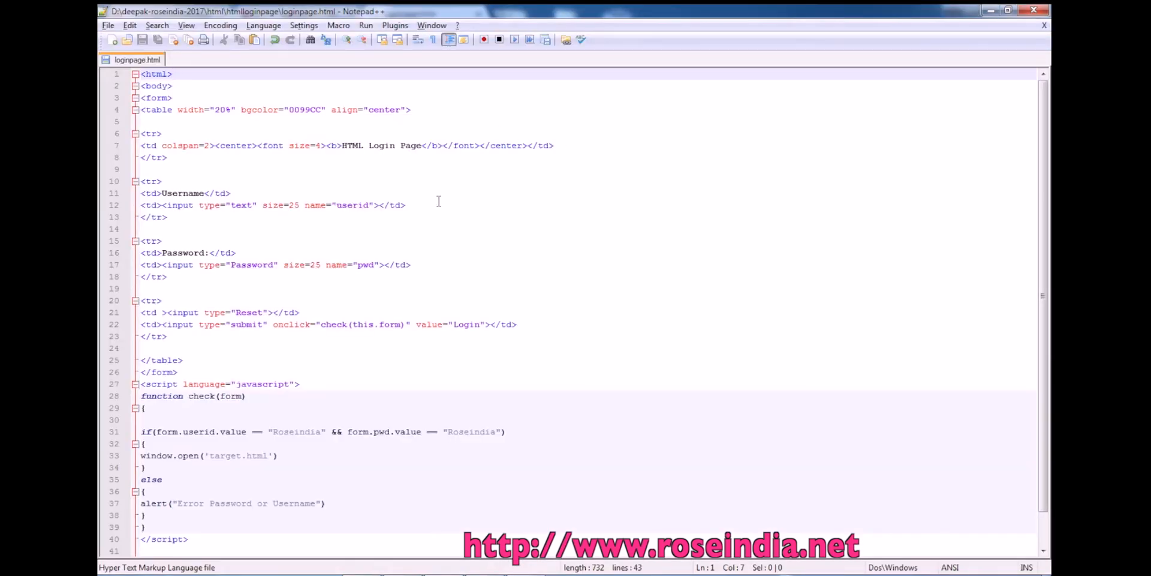
# Step: Insert a <head> containing <title>Login Page</title> right after the <html> tag
pyautogui.click(173, 73)
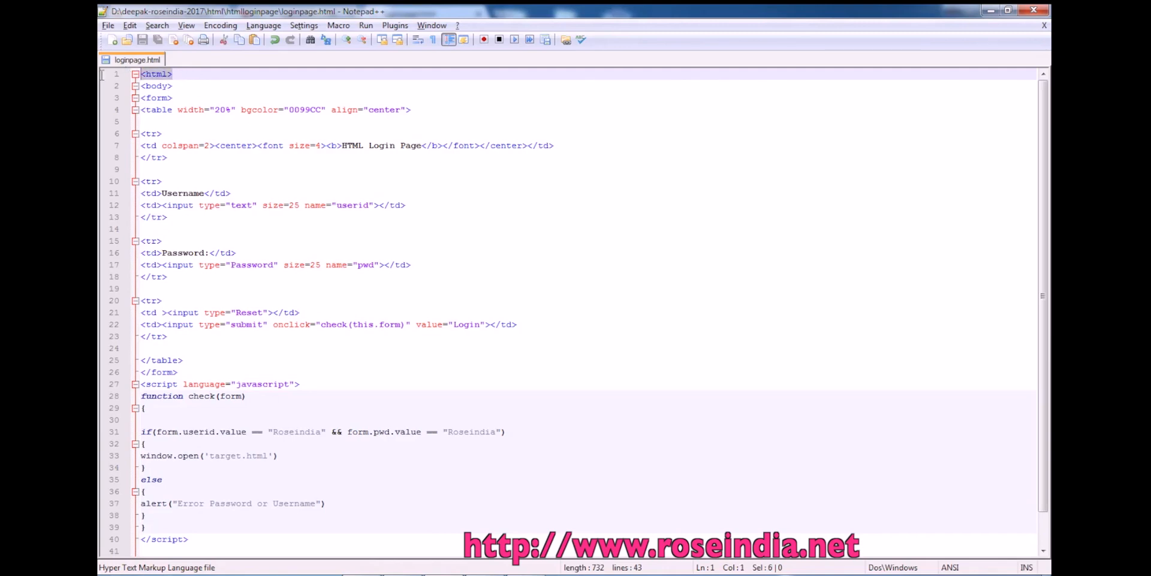
pyautogui.scroll(-3)
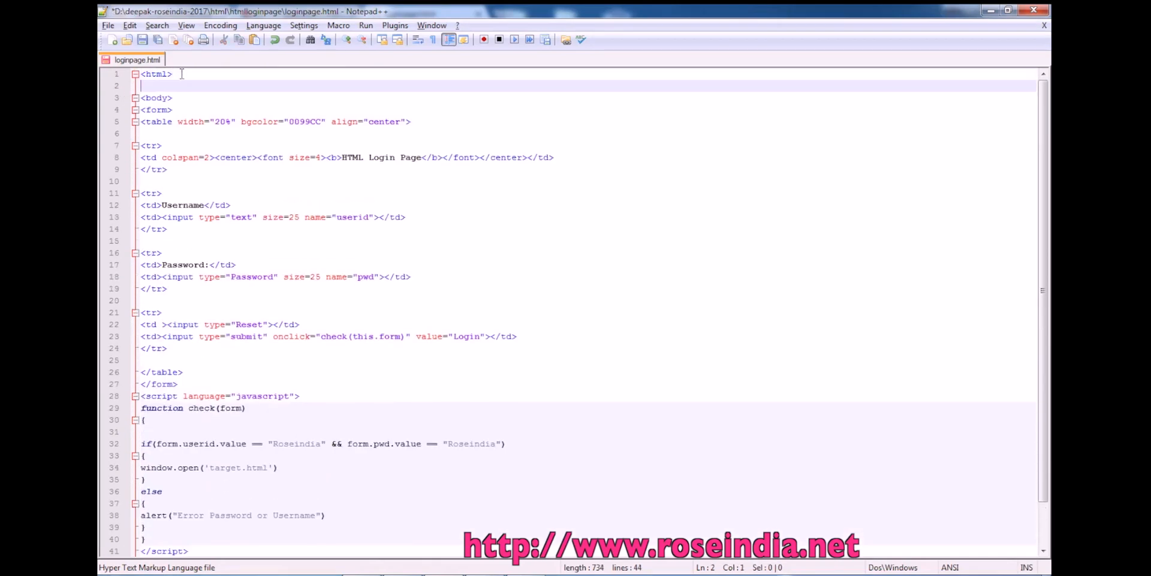
pyautogui.write('<head>')
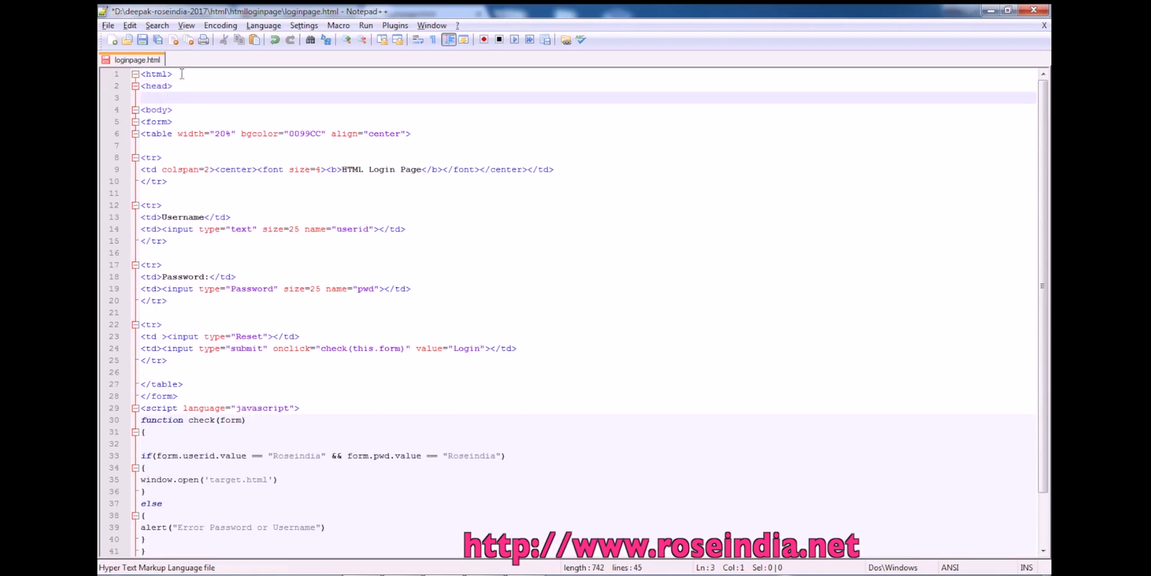
pyautogui.write('</head>')
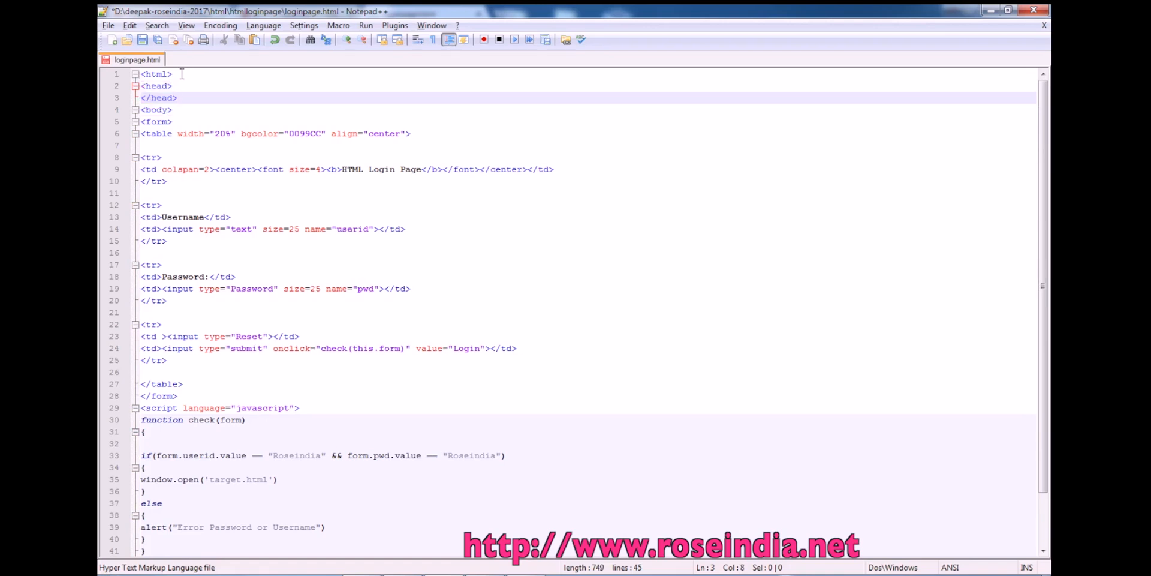
pyautogui.press('Enter')
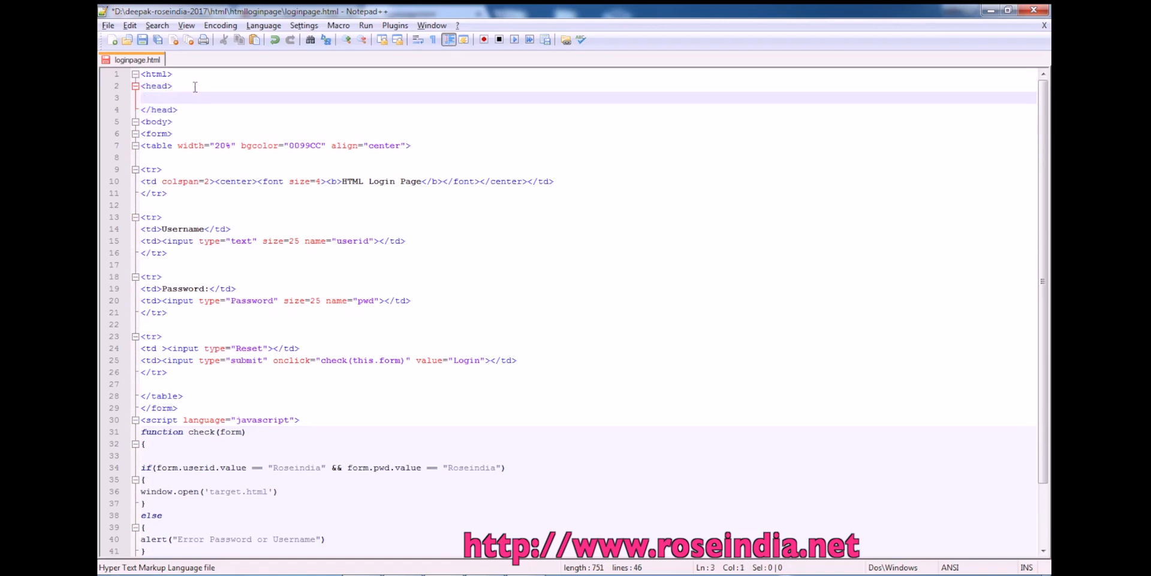
pyautogui.write('<title>Login Page<')
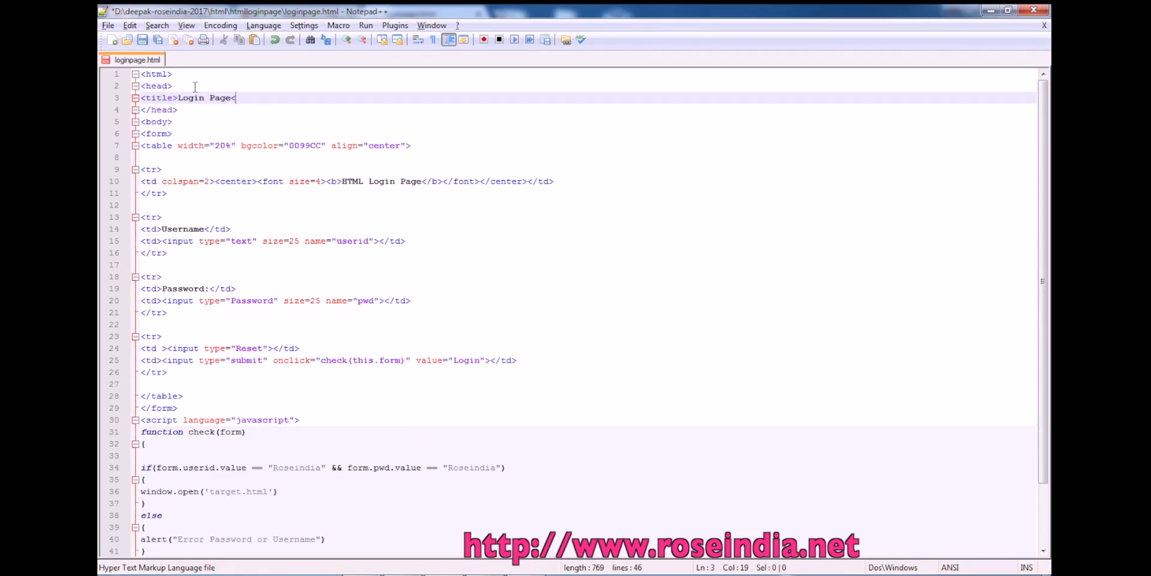
pyautogui.write('/tit')
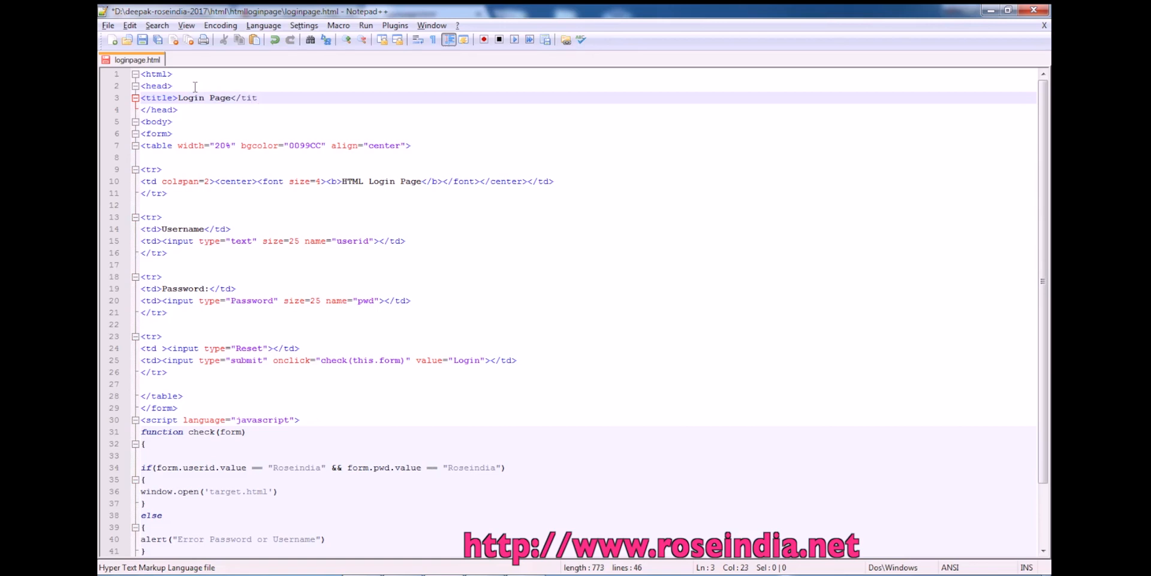
pyautogui.write('le>')
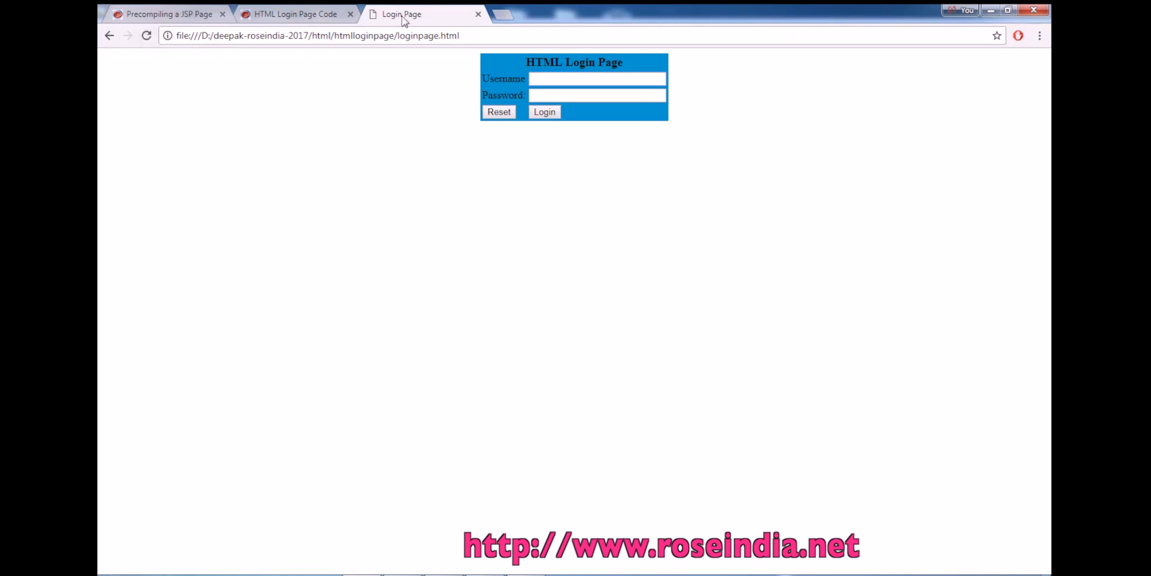
pyautogui.moveTo(402, 14)
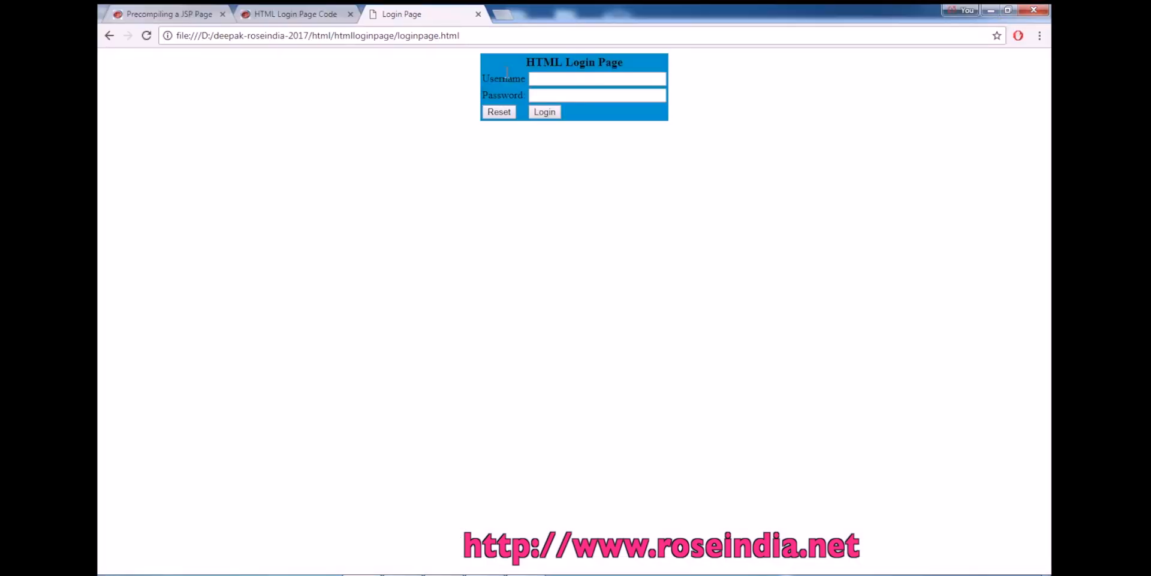
# Step: Focus the Username box on the reloaded, Login Page–titled page
pyautogui.click(596, 79)
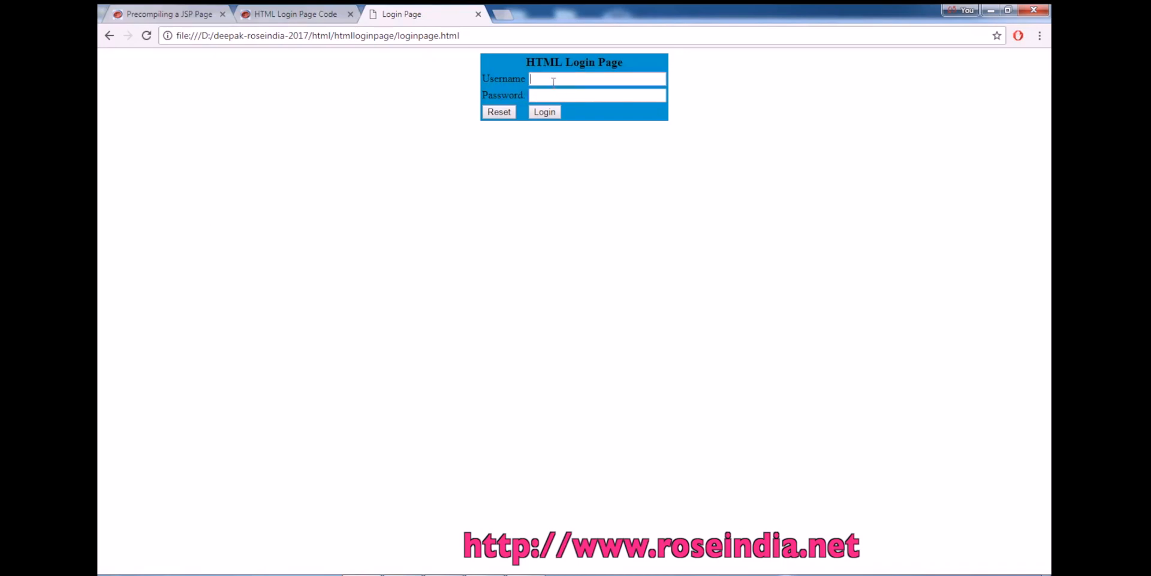
pyautogui.moveTo(482, 460)
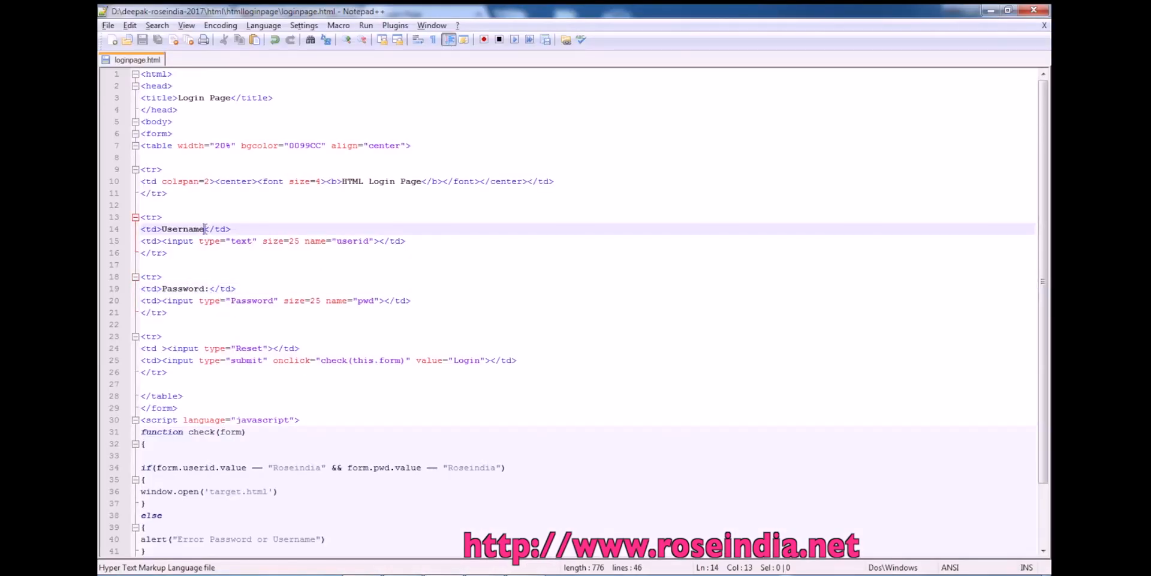
# Step: Append a colon to the Username label, save loginpage.html, and return to Chrome
pyautogui.write(':')
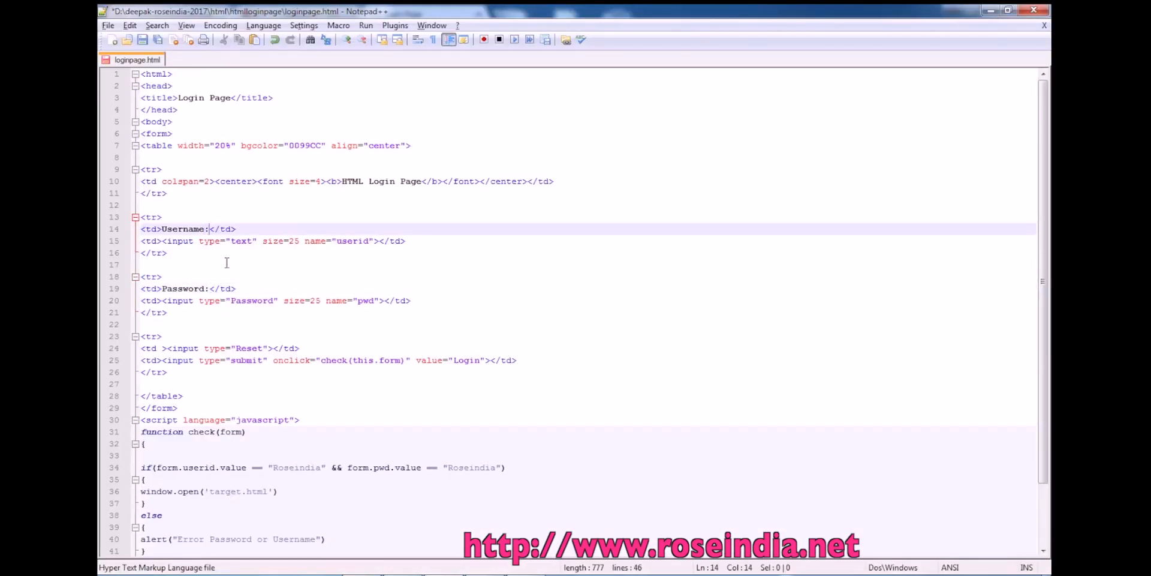
pyautogui.press('ctrl+s')
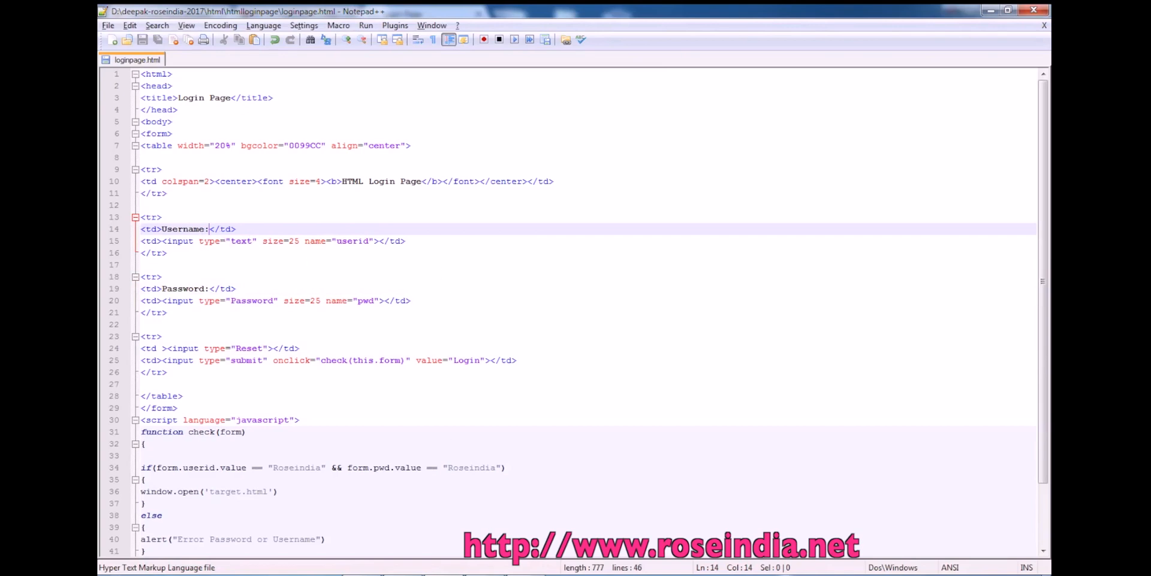
pyautogui.click(400, 14)
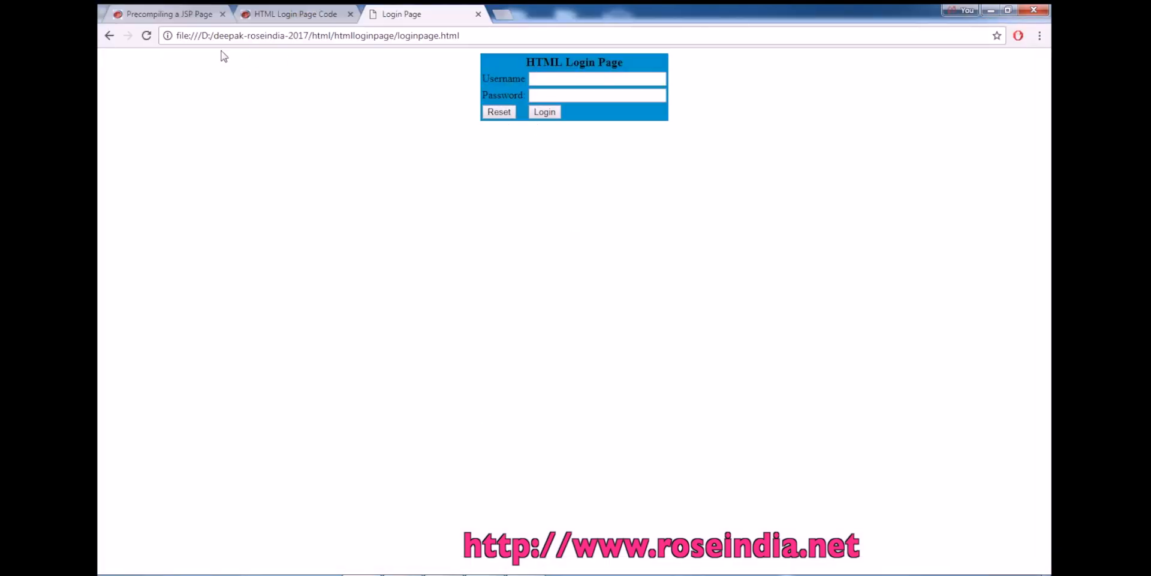
pyautogui.click(594, 78)
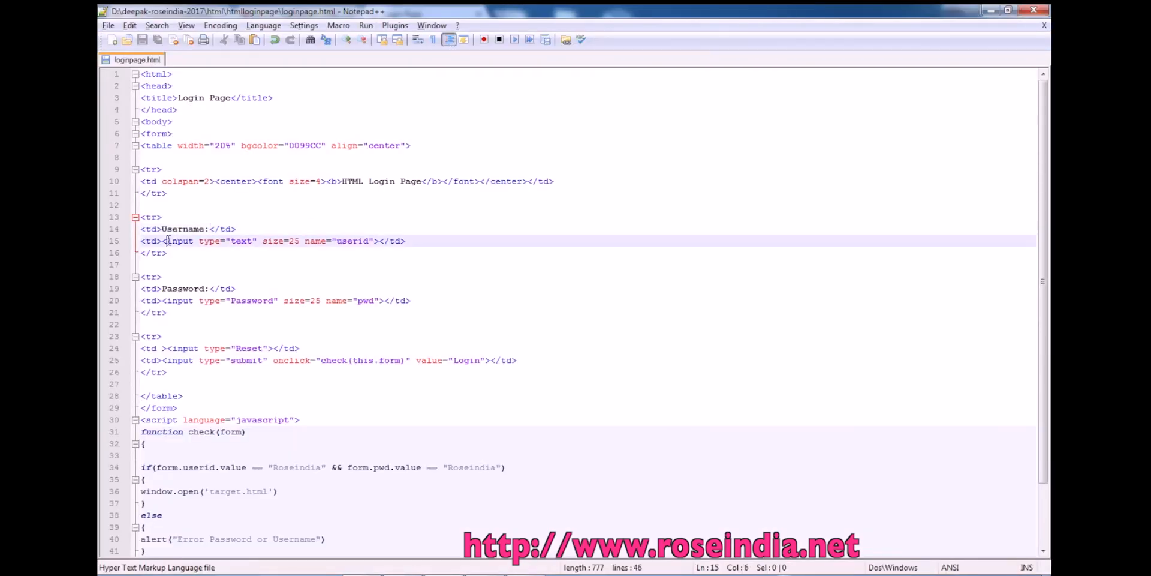
pyautogui.moveTo(166, 241); pyautogui.dragTo(370, 241)
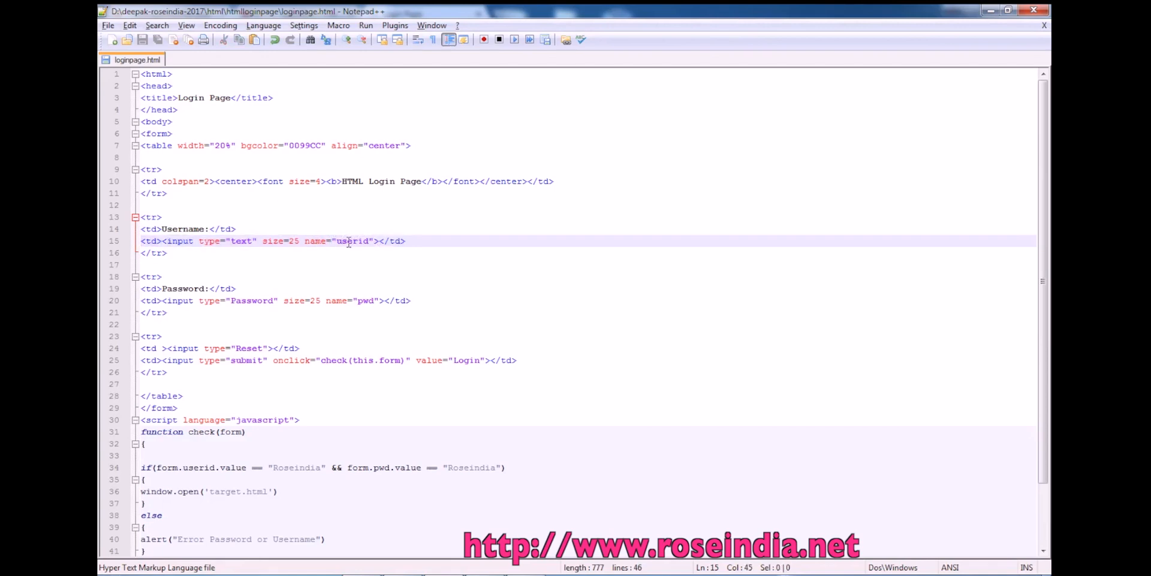
pyautogui.doubleClick(352, 241)
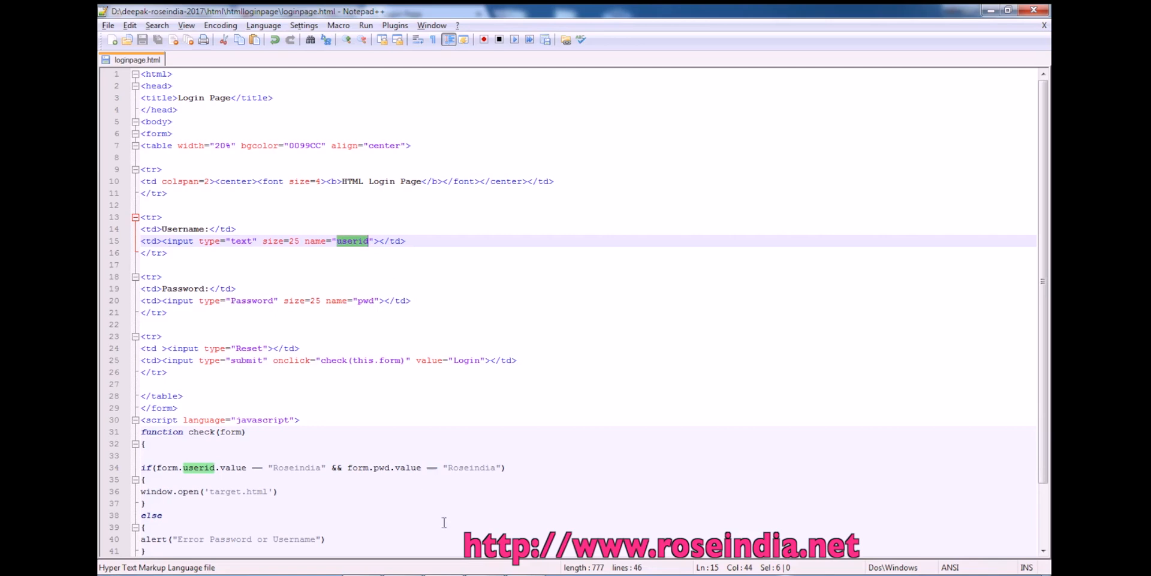
pyautogui.click(402, 14)
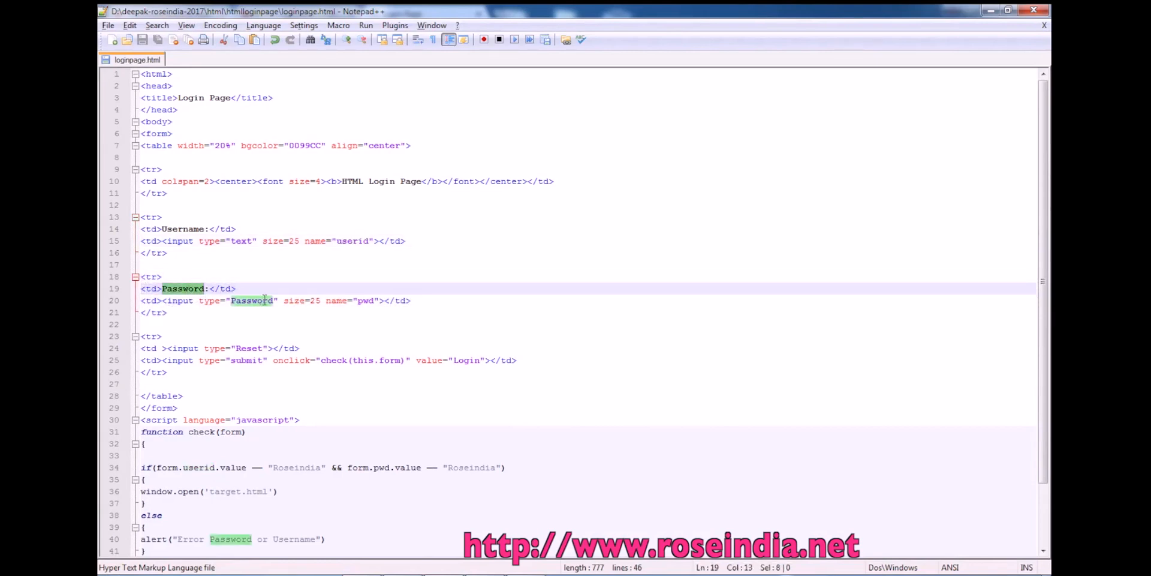
pyautogui.click(402, 14)
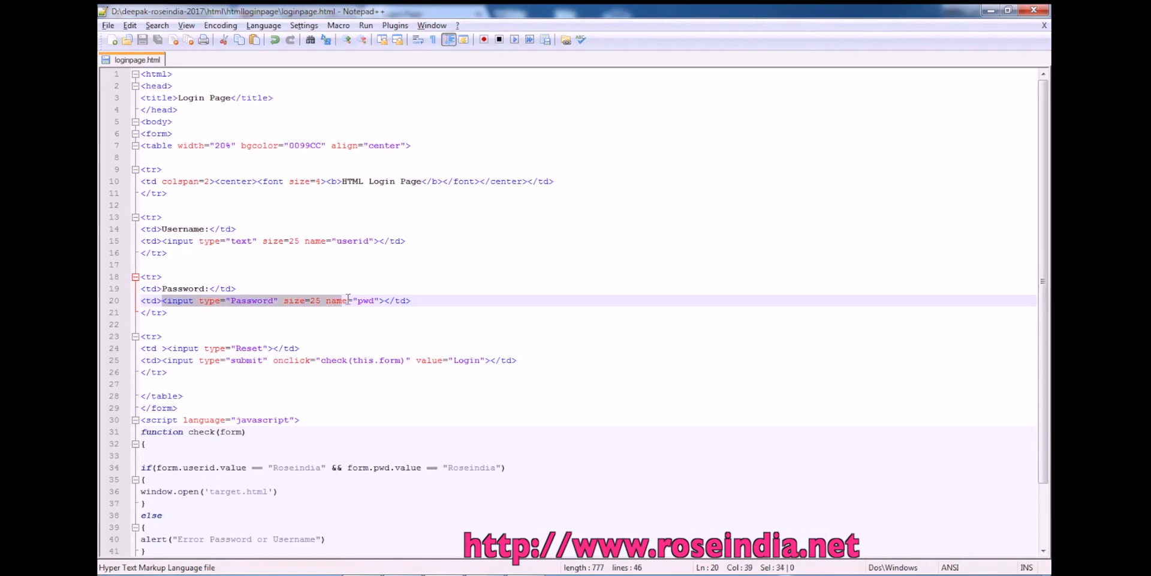
pyautogui.moveTo(346, 301); pyautogui.dragTo(411, 300)
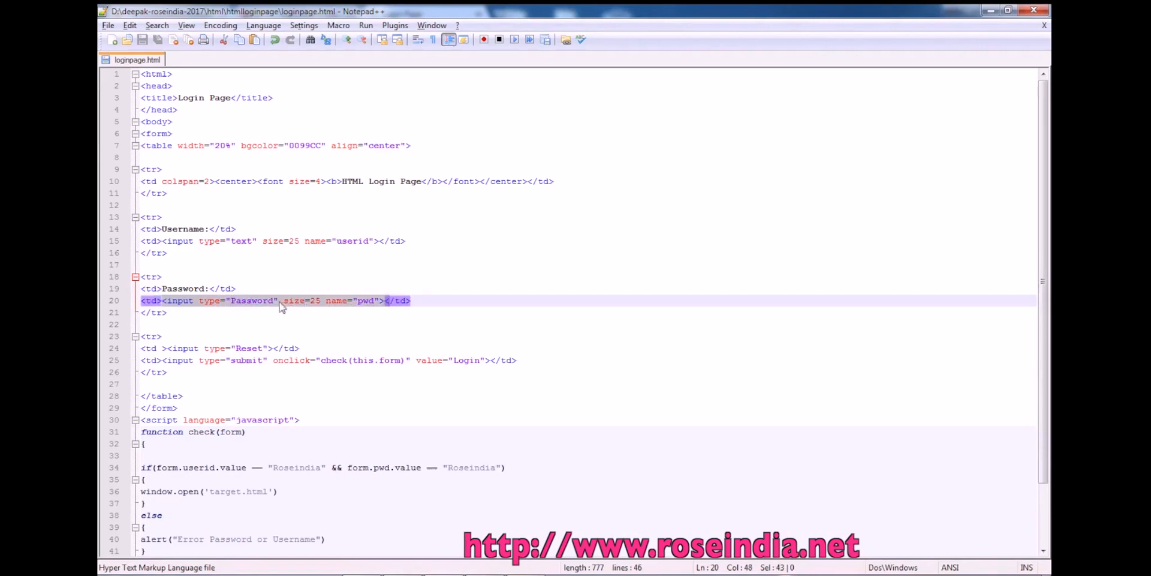
pyautogui.doubleClick(252, 301)
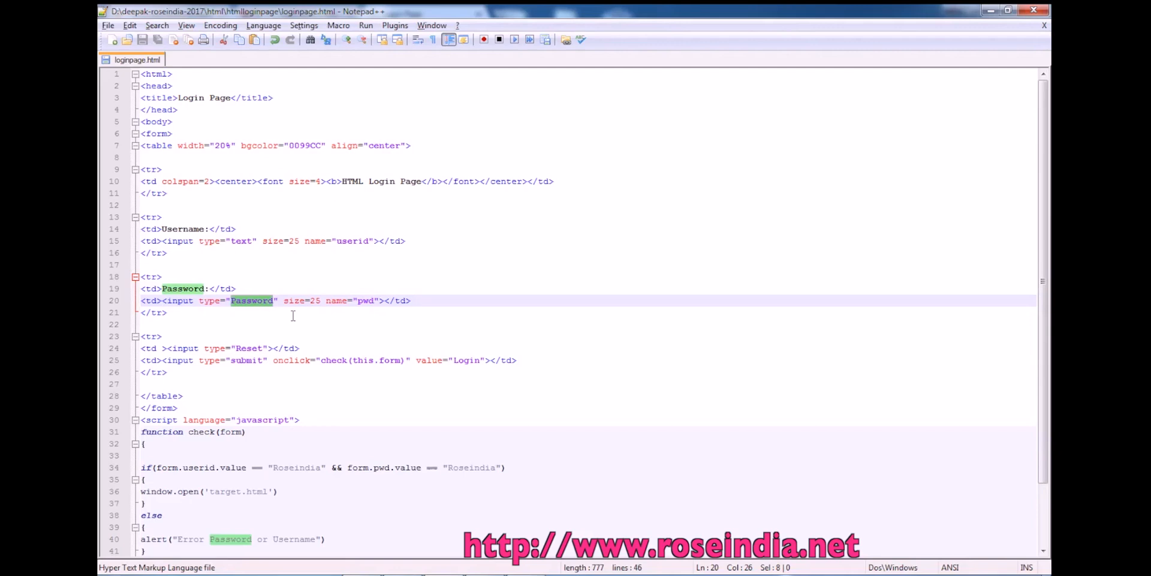
pyautogui.click(422, 13)
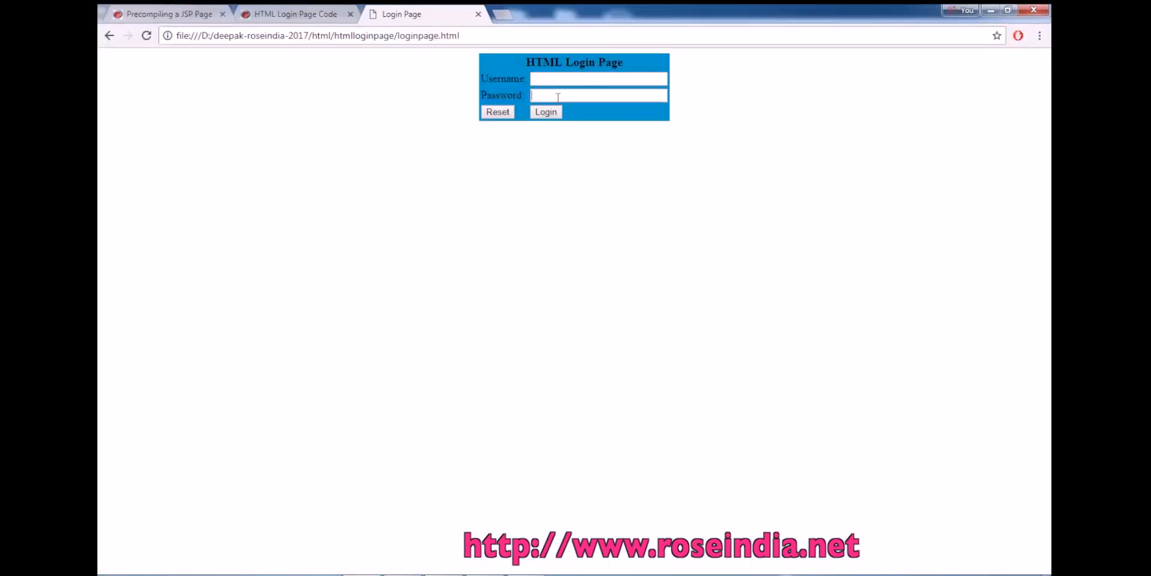
# Step: Submit the Chrome login form with only a four-character password
pyautogui.write('••••')
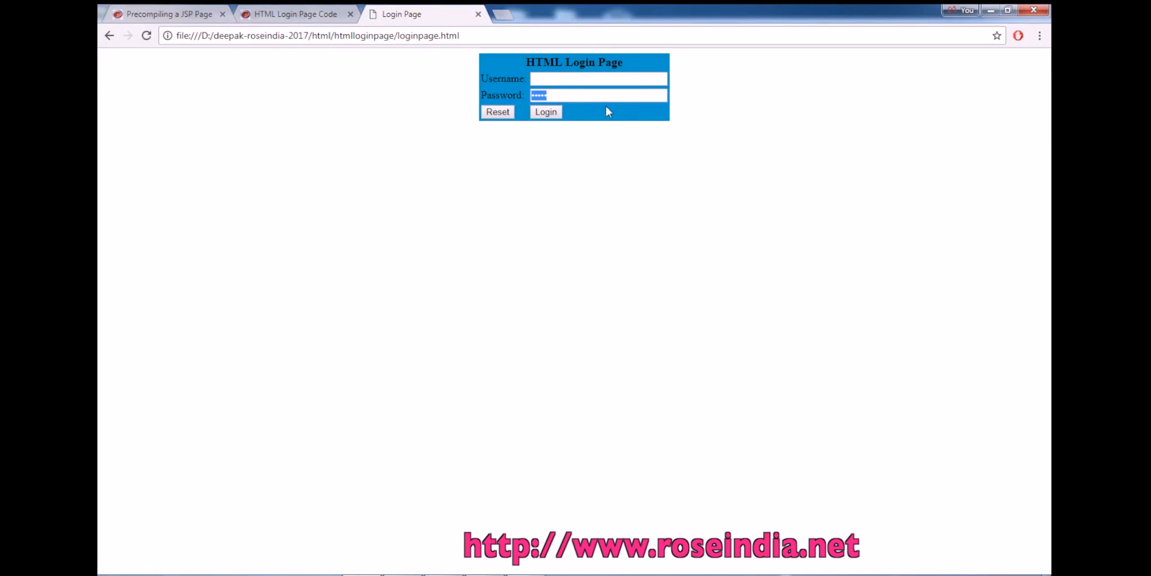
pyautogui.click(498, 111)
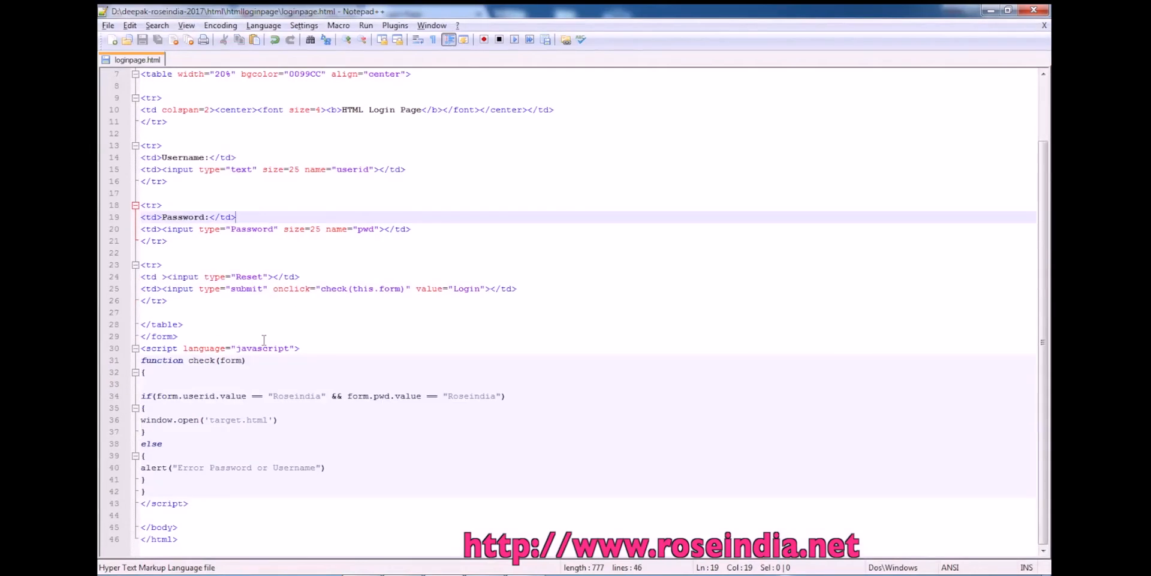
# Step: Select the type values of the Reset and submit inputs in the form source
pyautogui.click(158, 288)
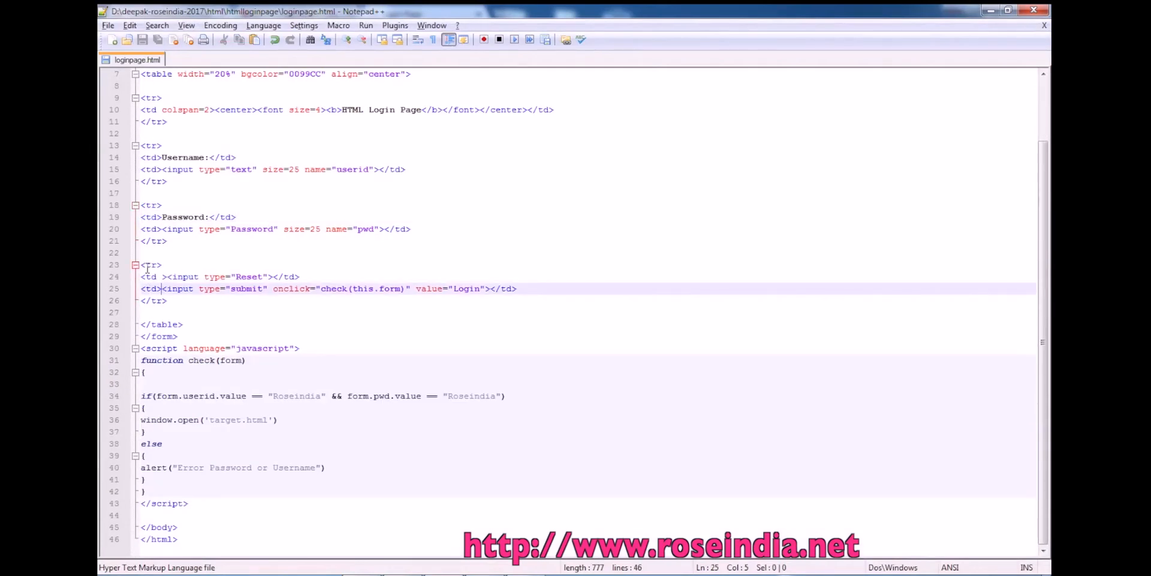
pyautogui.doubleClick(247, 277)
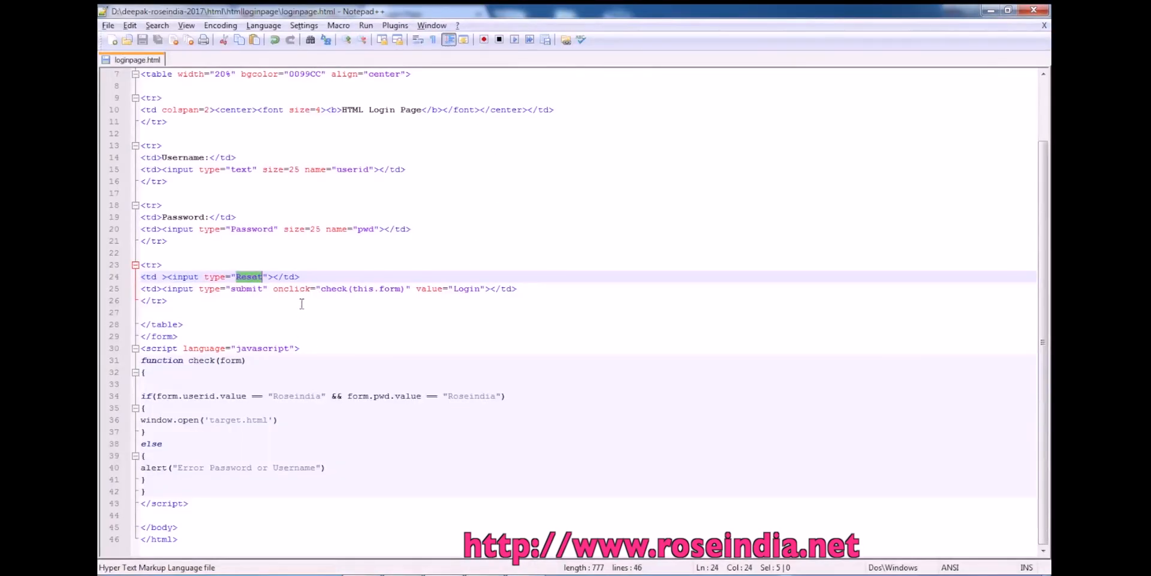
pyautogui.click(205, 288)
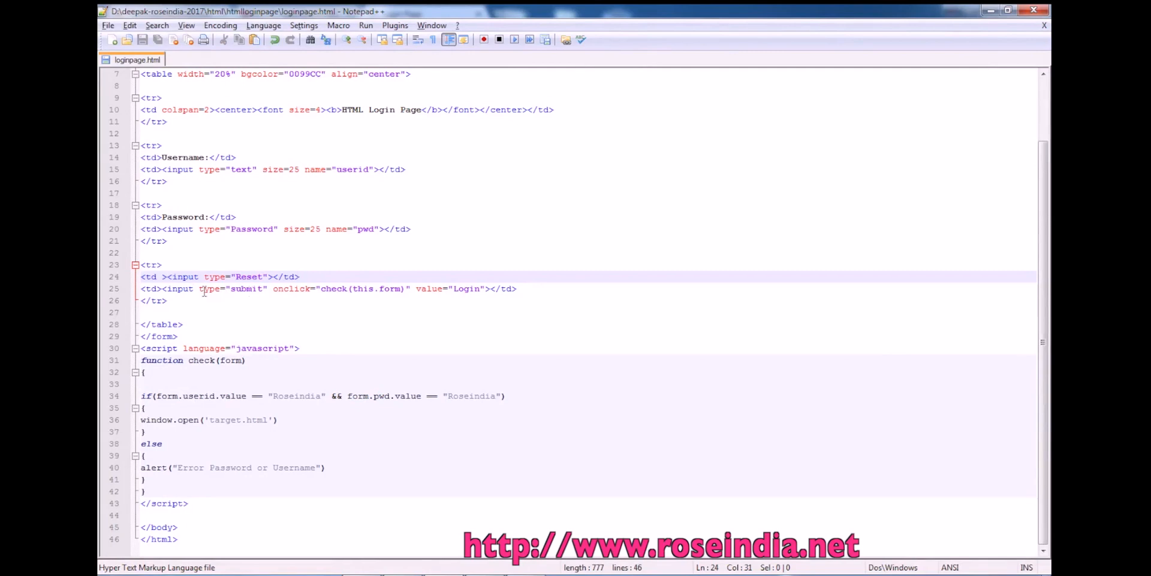
pyautogui.doubleClick(245, 288)
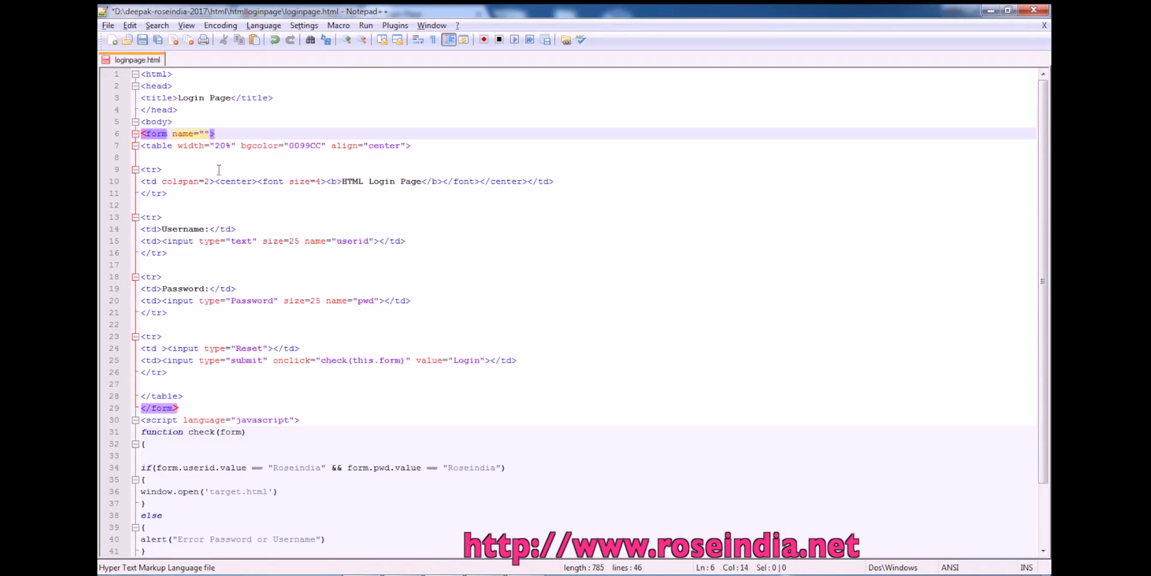
# Step: Add name="loginForm", method="post" and action="login.php" to the form tag
pyautogui.write('loginForm')
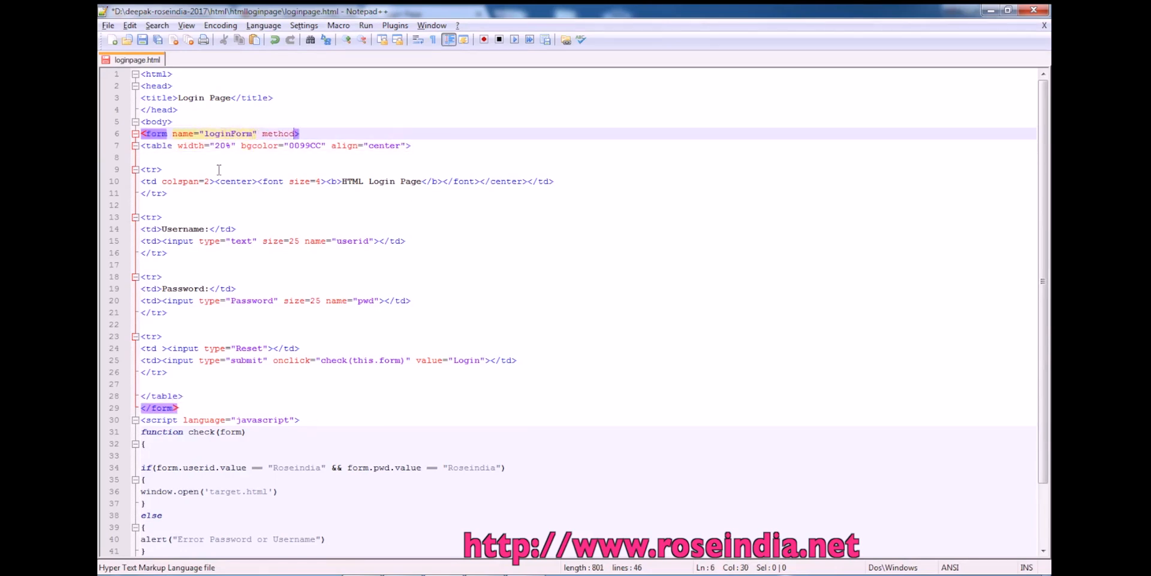
pyautogui.write('=""')
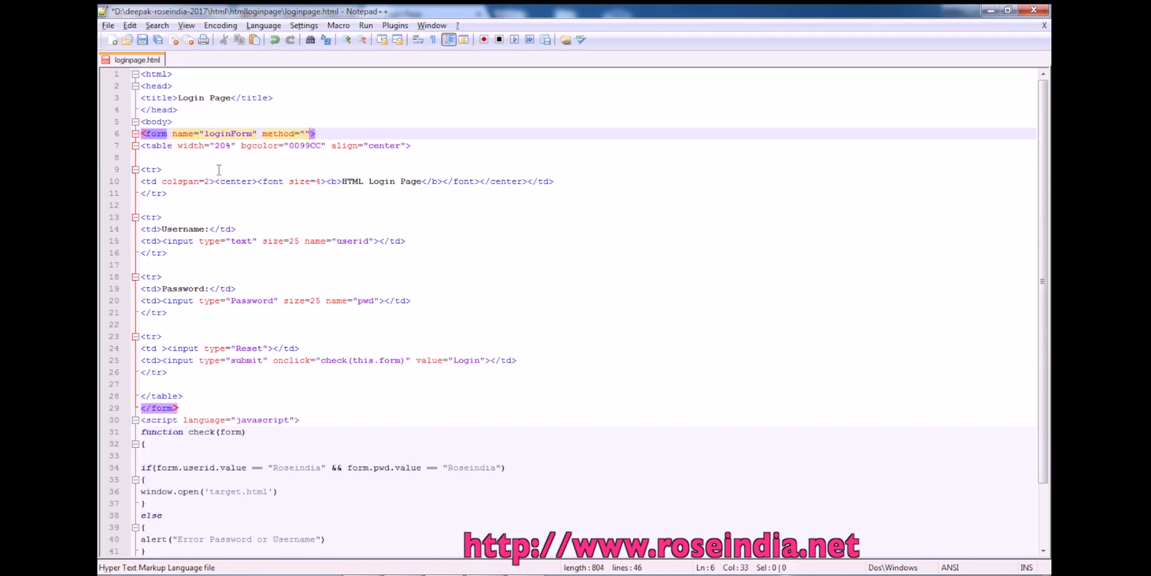
pyautogui.write('post')
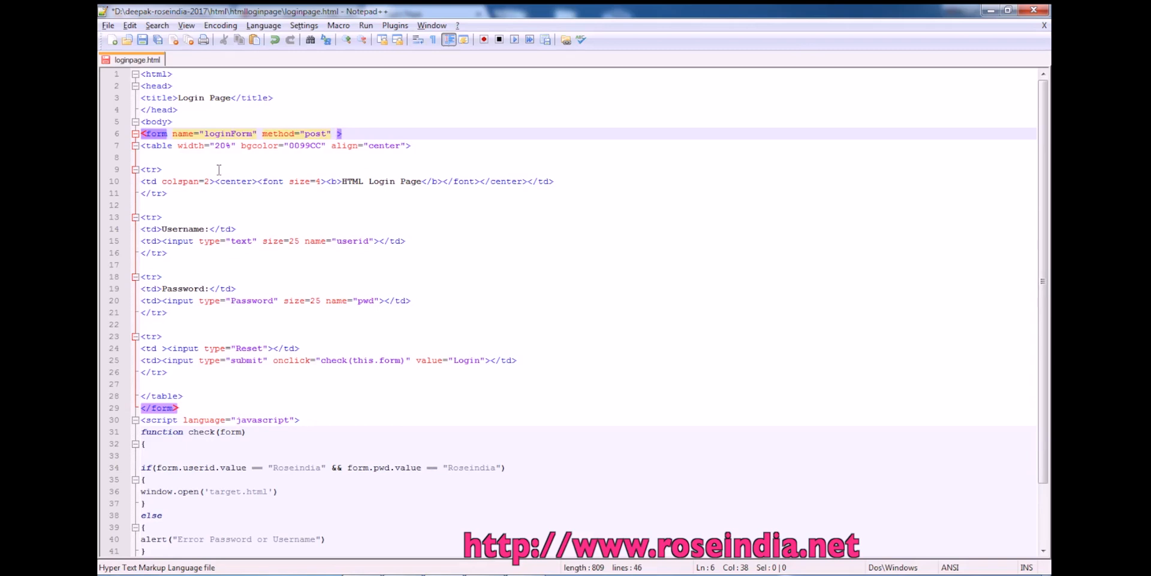
pyautogui.write('action=""')
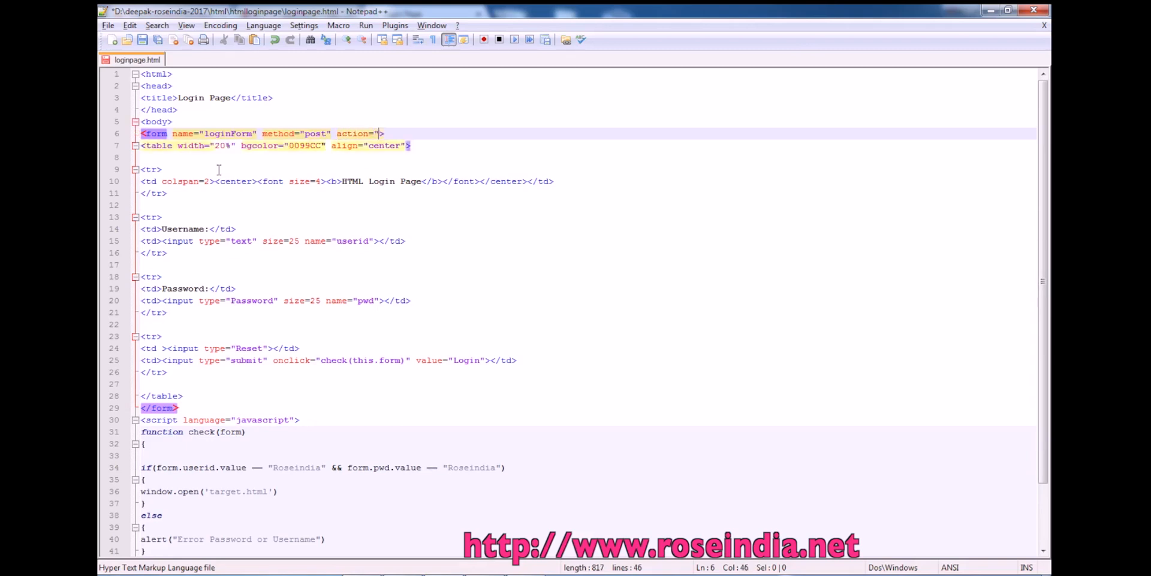
pyautogui.write('login')
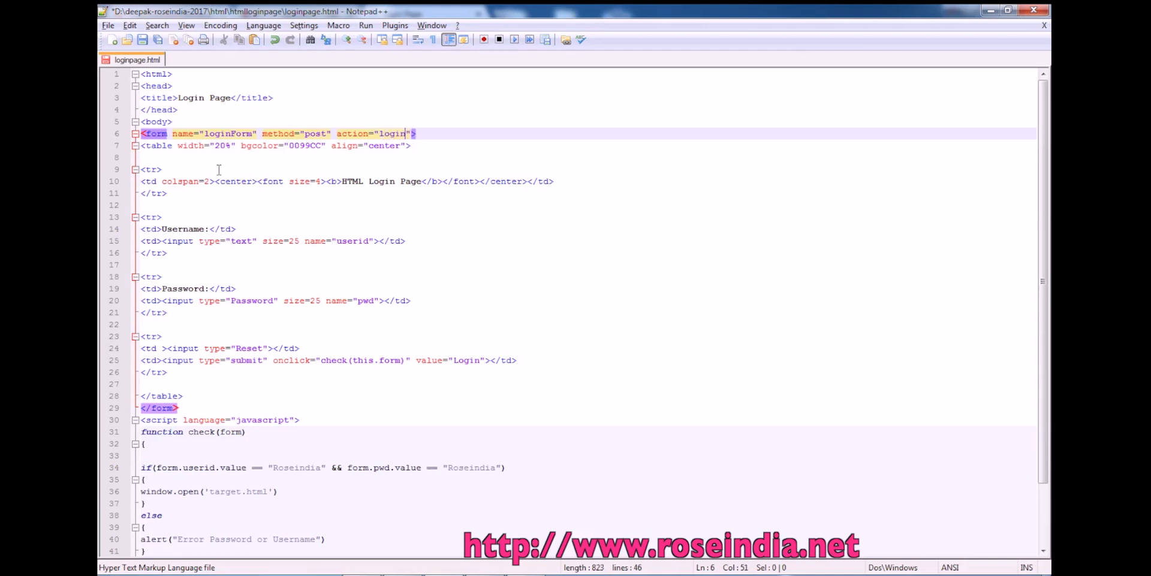
pyautogui.write('.php')
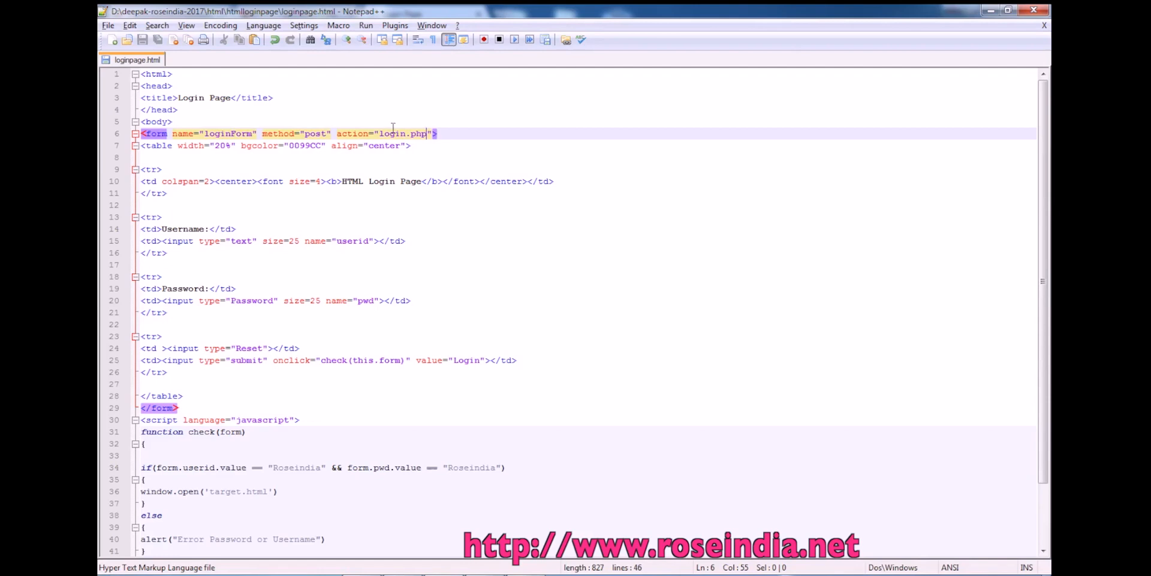
pyautogui.doubleClick(392, 133)
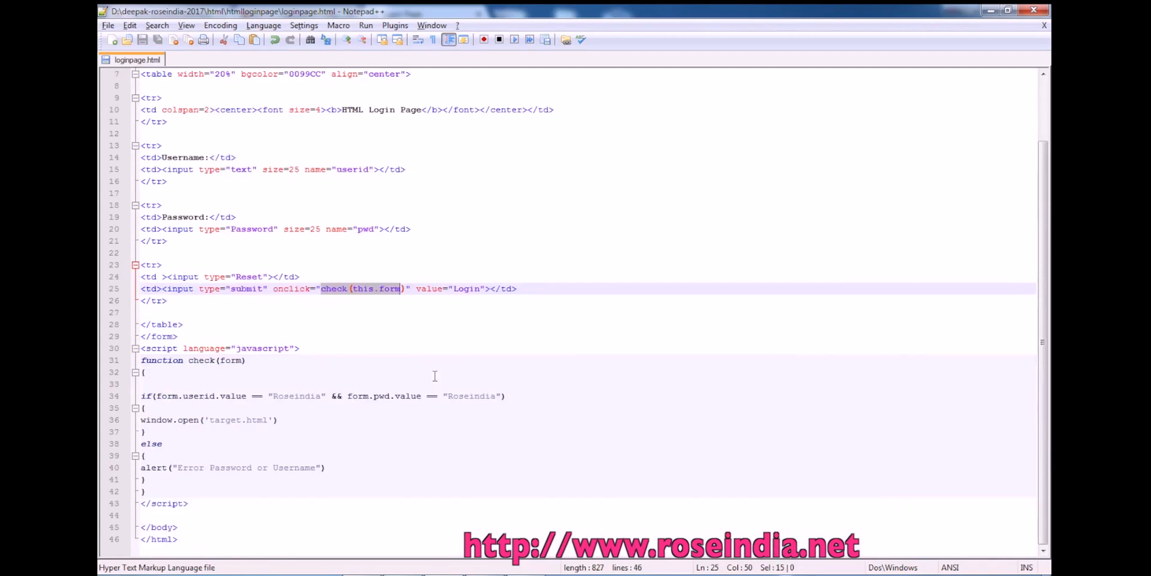
pyautogui.click(298, 347)
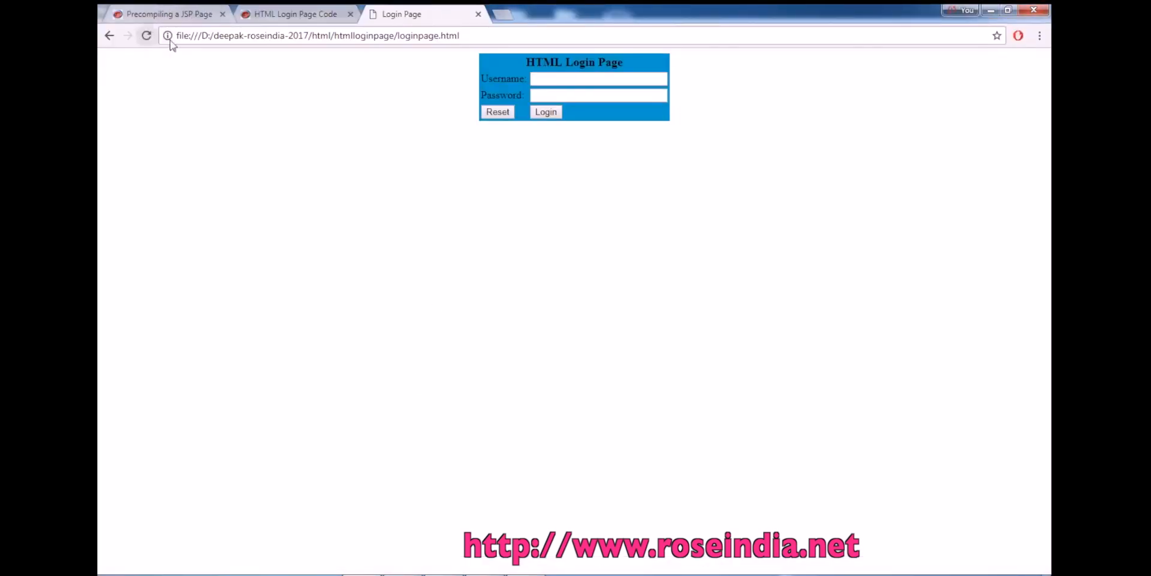
pyautogui.click(545, 112)
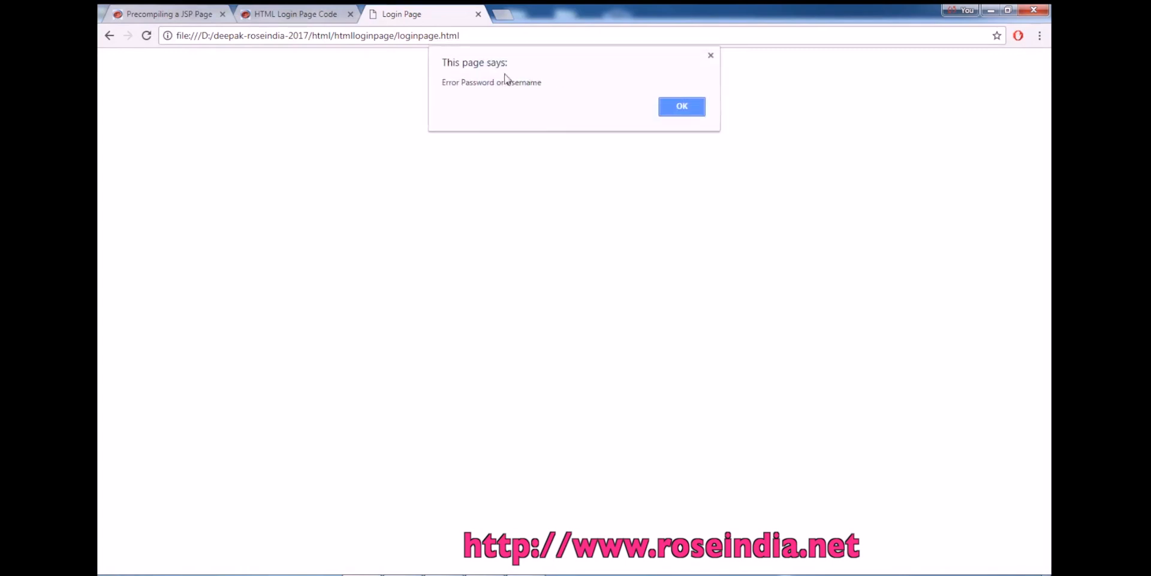
pyautogui.click(681, 107)
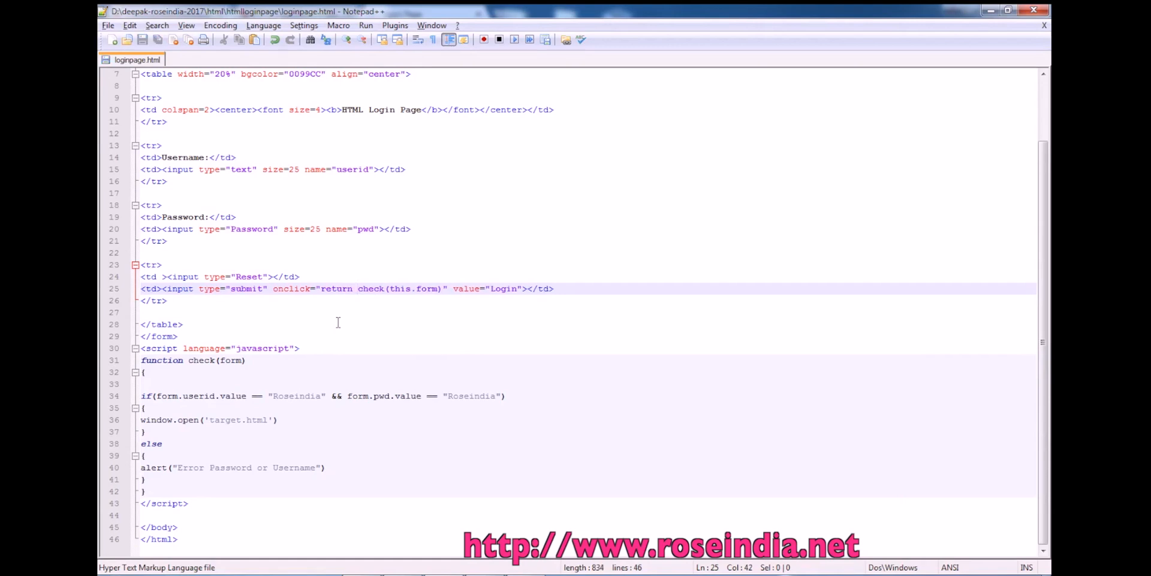
pyautogui.moveTo(152, 432)
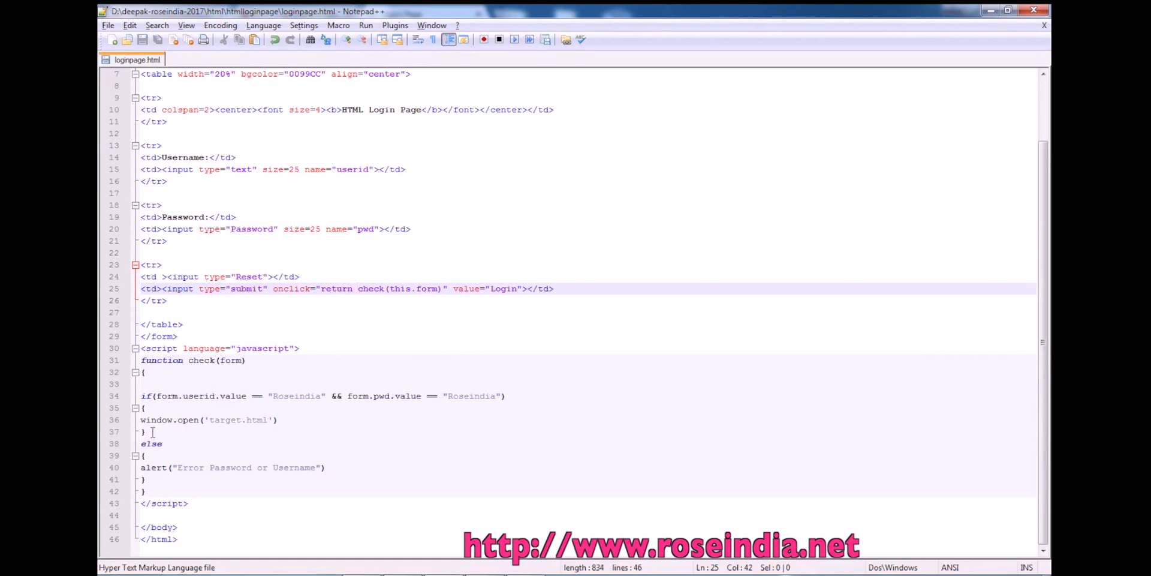
pyautogui.moveTo(307, 475)
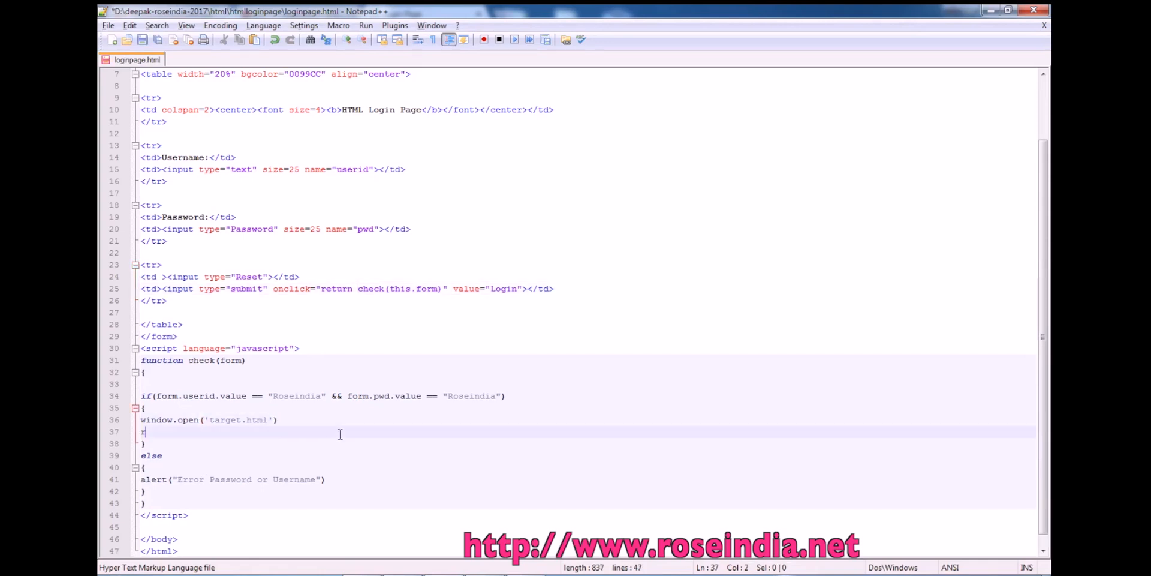
# Step: Add 'return true;' after window.open and 'return false' after the alert in check()
pyautogui.write('return tr')
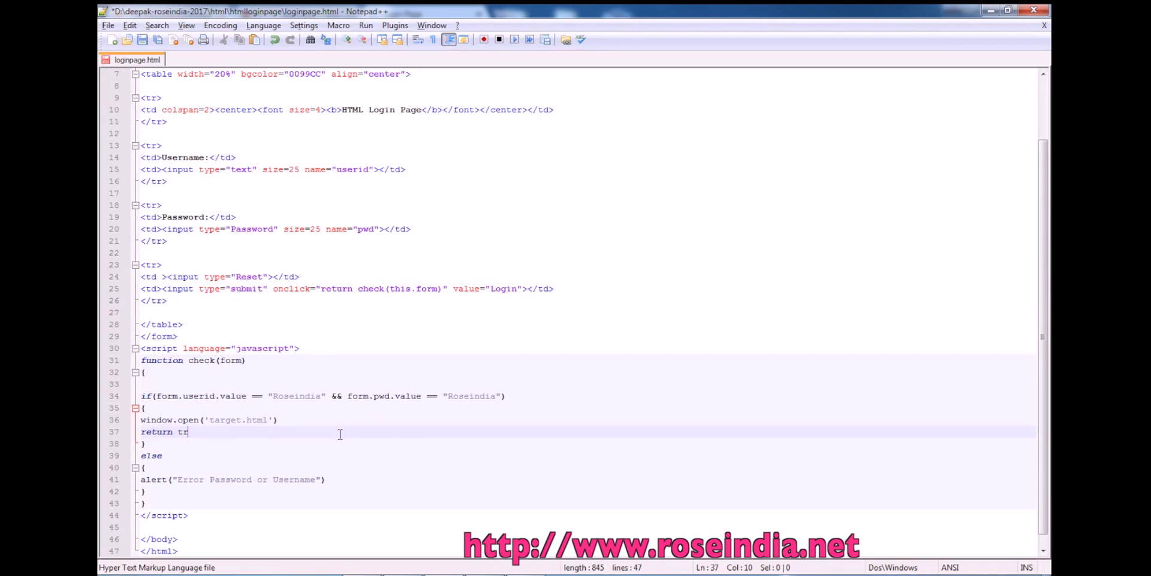
pyautogui.write('ue')
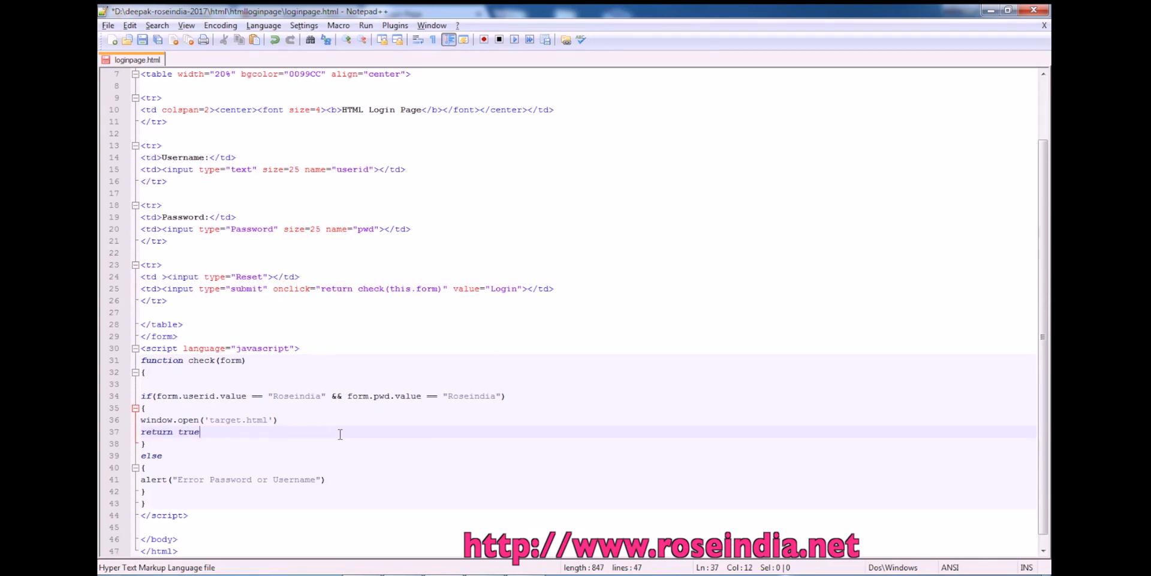
pyautogui.write(';')
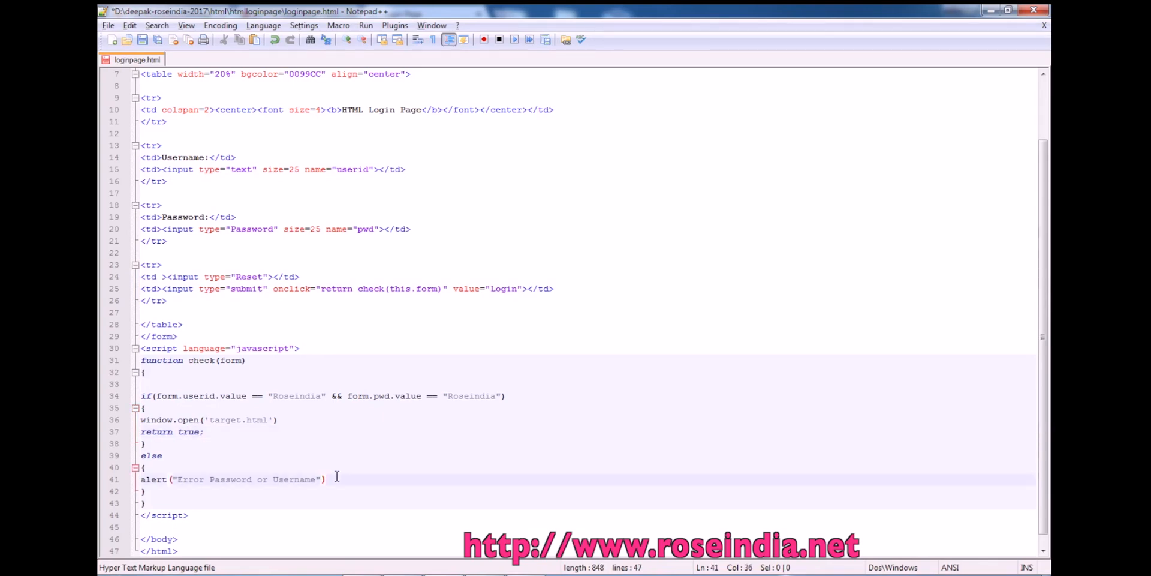
pyautogui.write('return false')
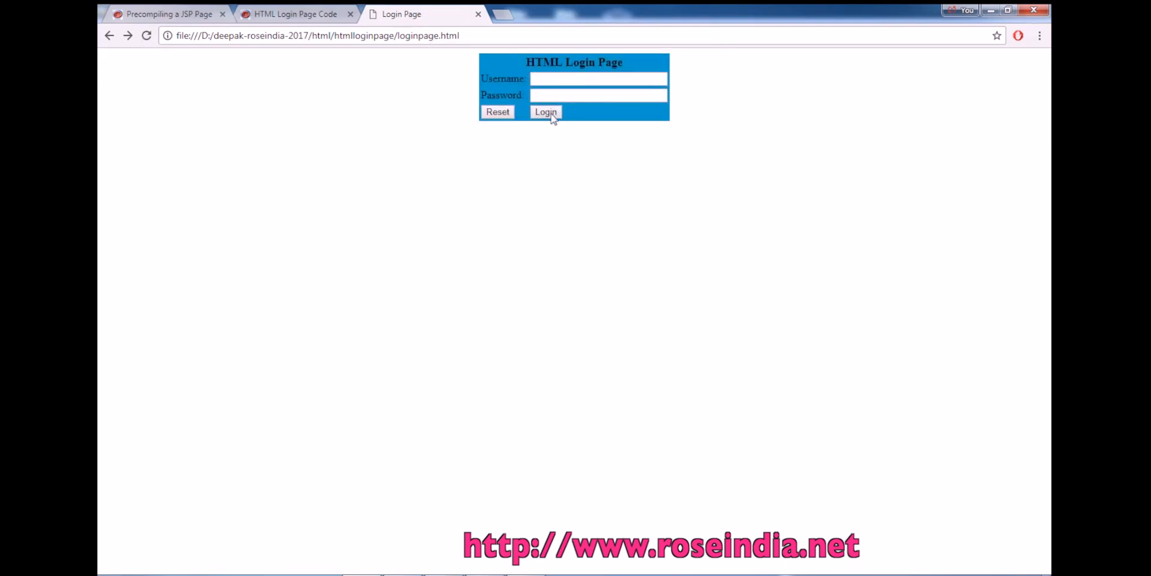
pyautogui.click(545, 112)
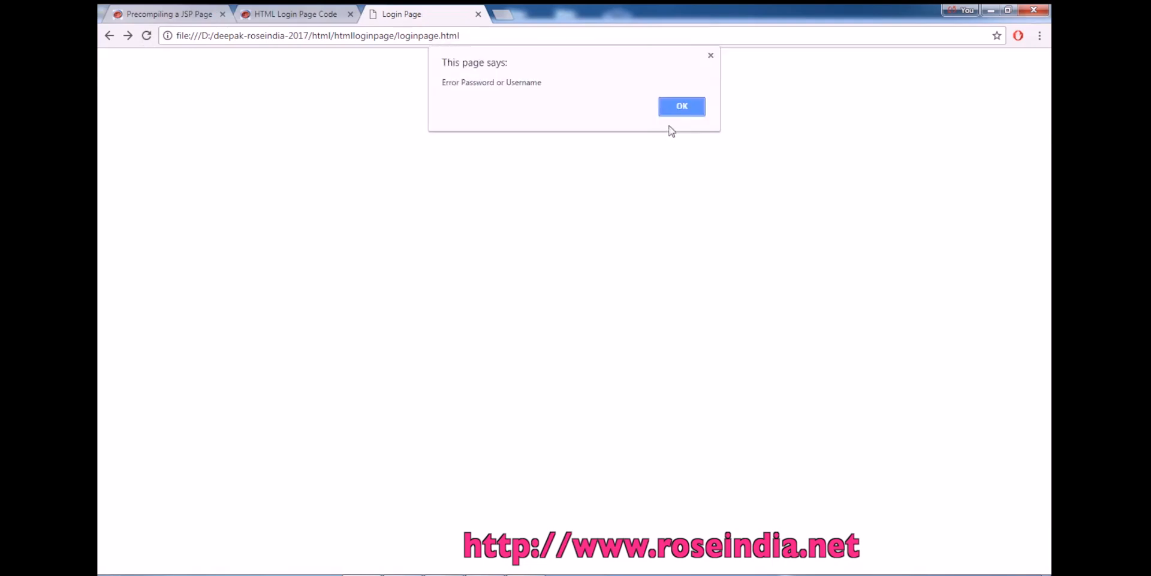
pyautogui.click(680, 105)
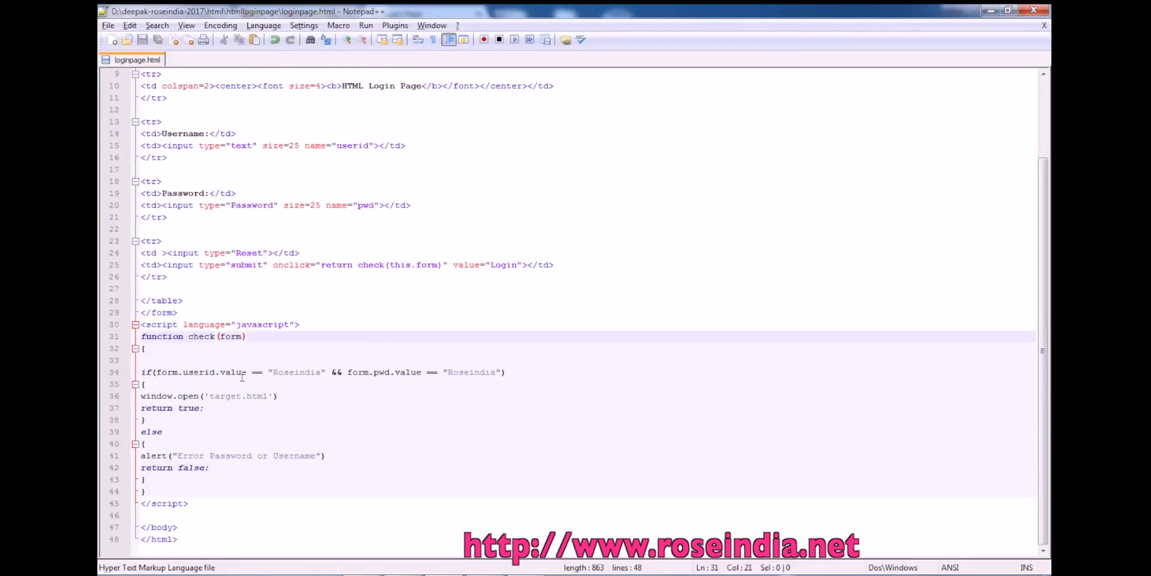
# Step: Delete the window.open('target.html') line from check's Roseindia credentials branch
pyautogui.doubleClick(284, 372)
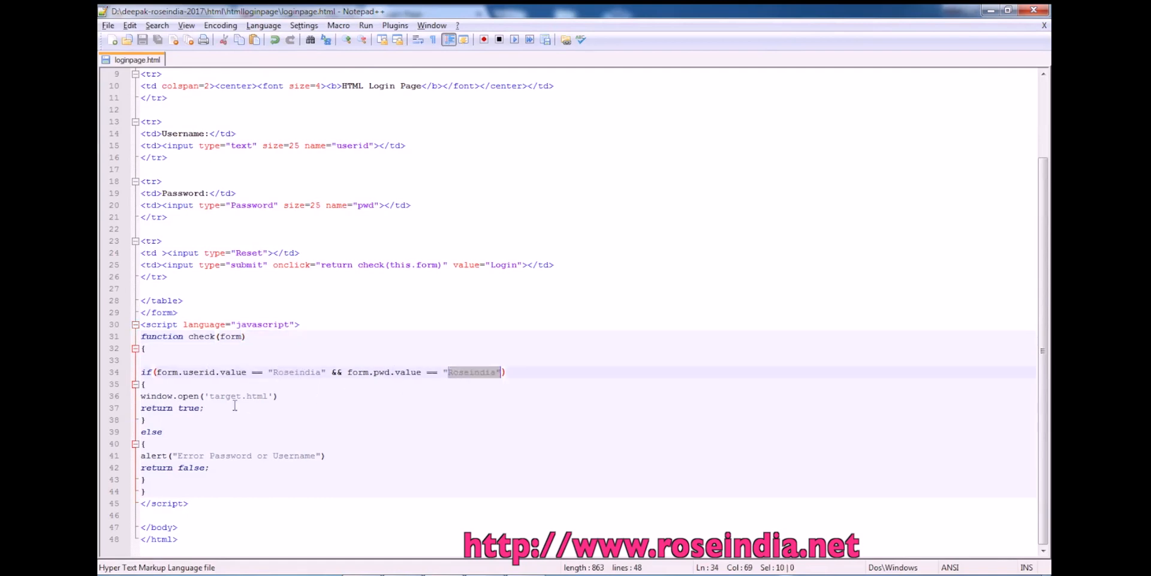
pyautogui.click(241, 408)
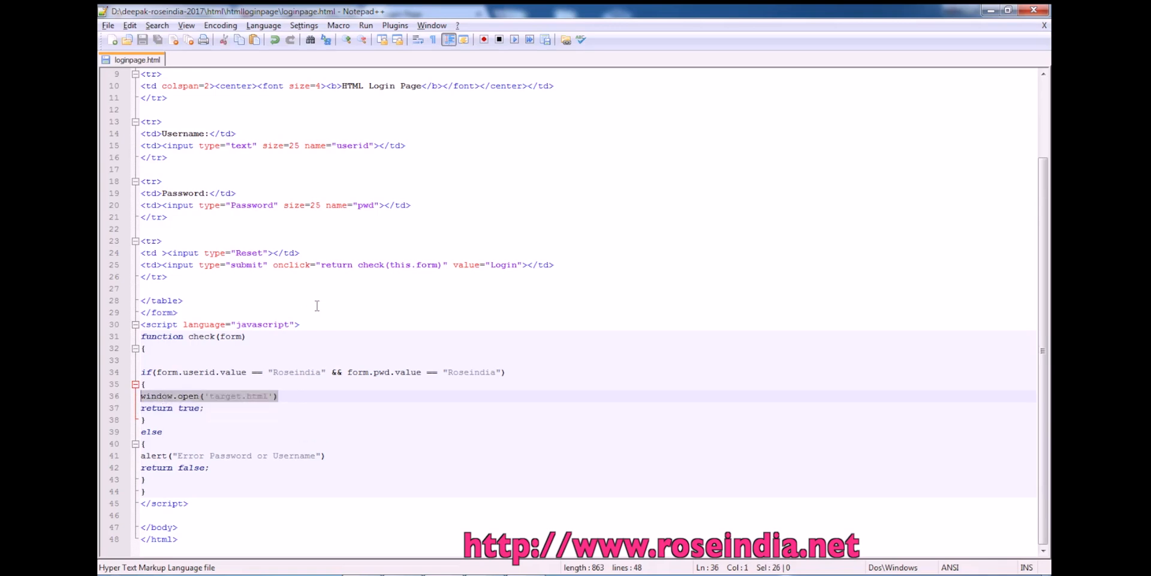
pyautogui.press('Delete')
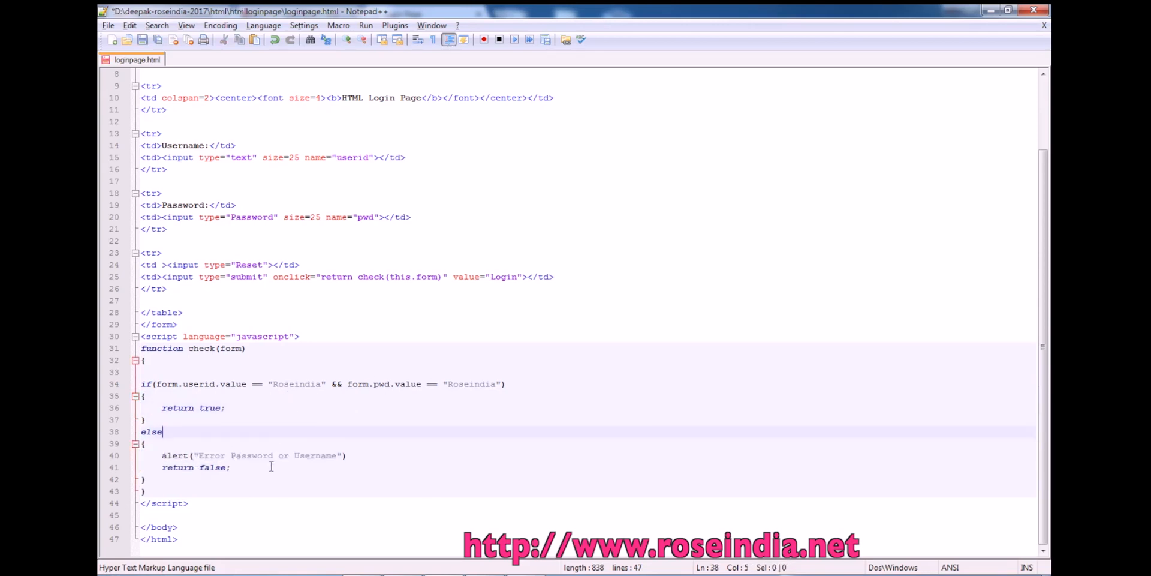
pyautogui.doubleClick(296, 383)
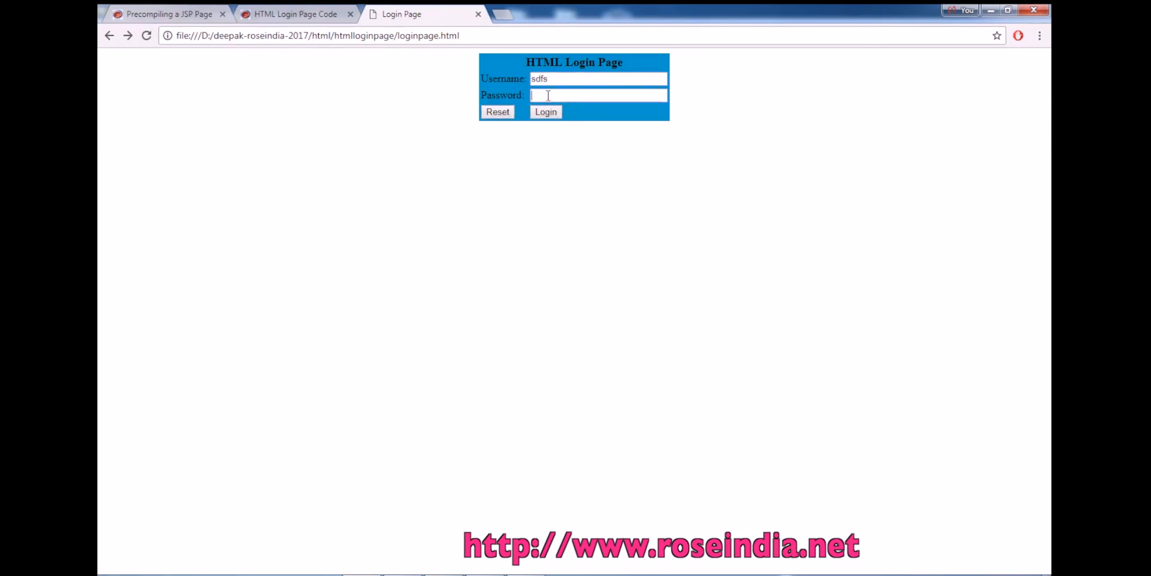
# Step: Try a wrong username, dismiss its alert, then submit Roseindia/Roseindia to reach login.php
pyautogui.click(545, 111)
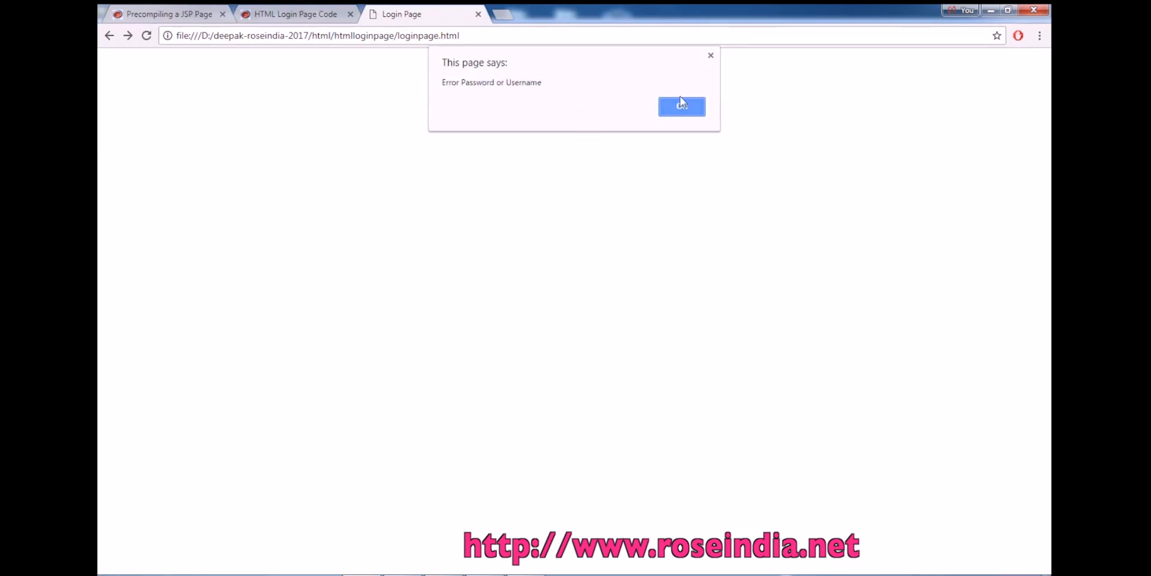
pyautogui.click(680, 105)
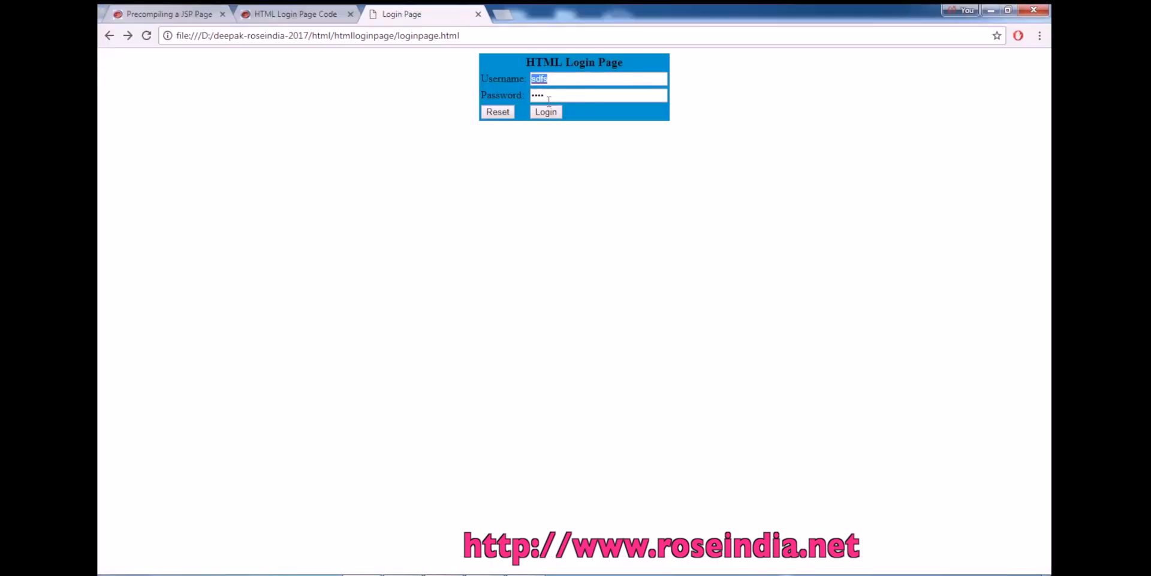
pyautogui.click(545, 111)
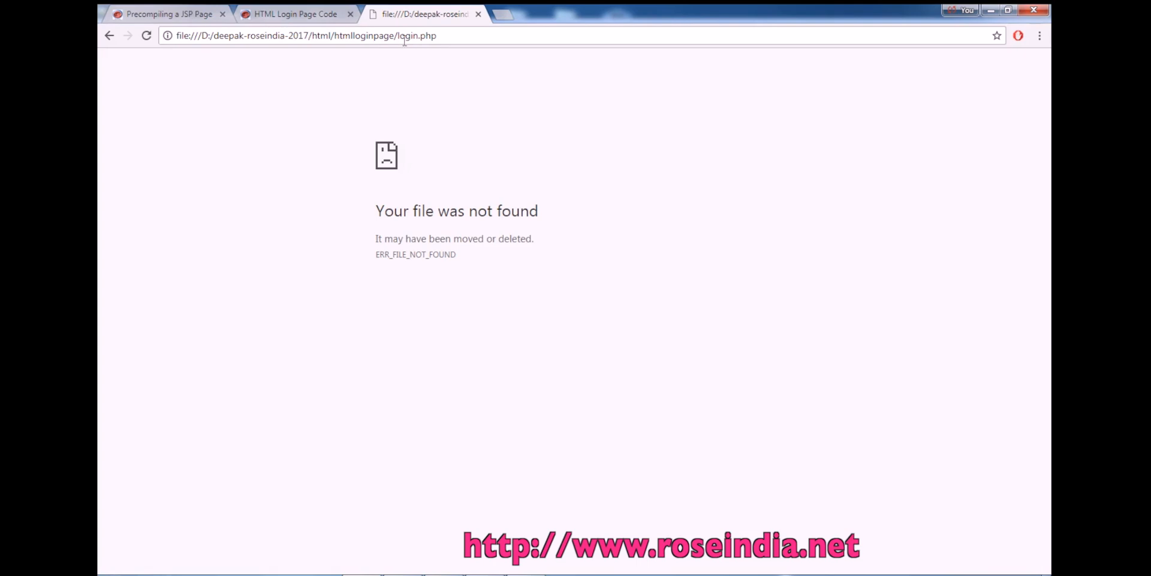
pyautogui.moveTo(375, 238); pyautogui.dragTo(455, 254)
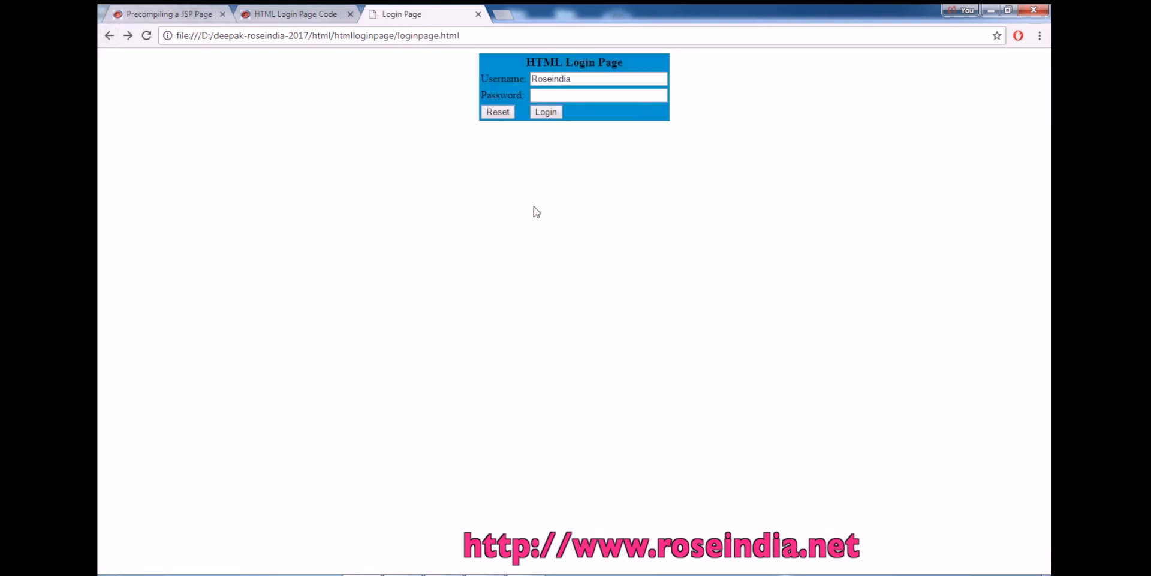
pyautogui.click(598, 79)
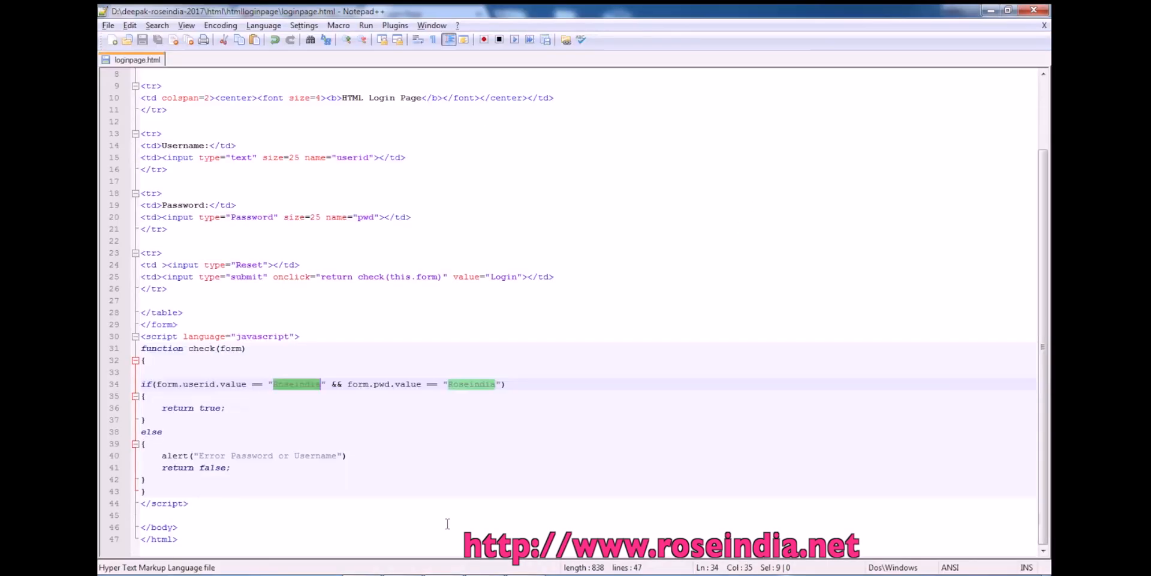
pyautogui.moveTo(251, 241)
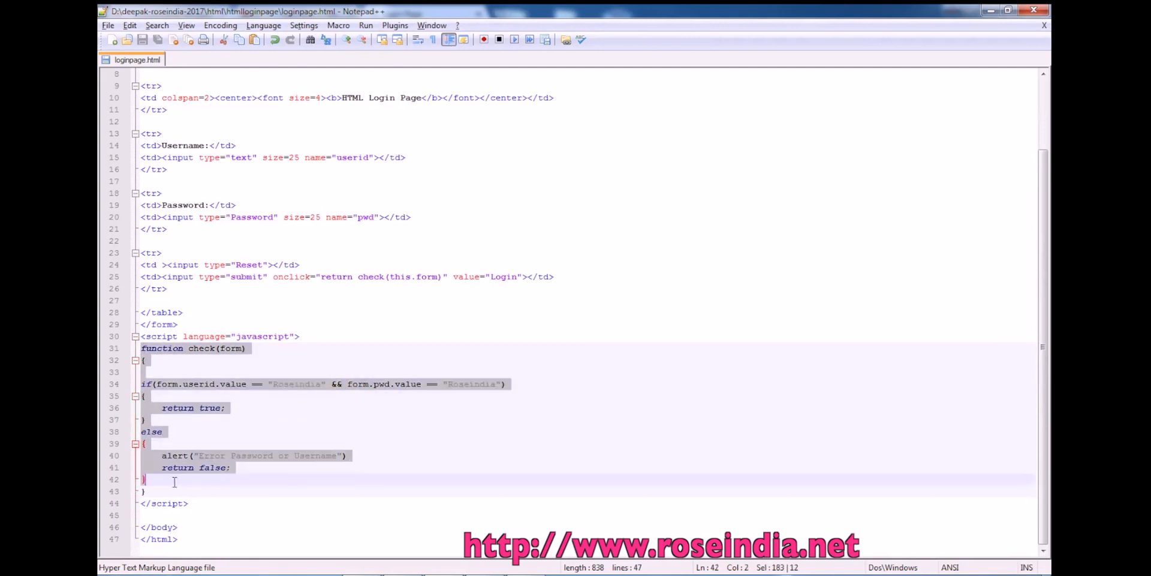
pyautogui.click(246, 383)
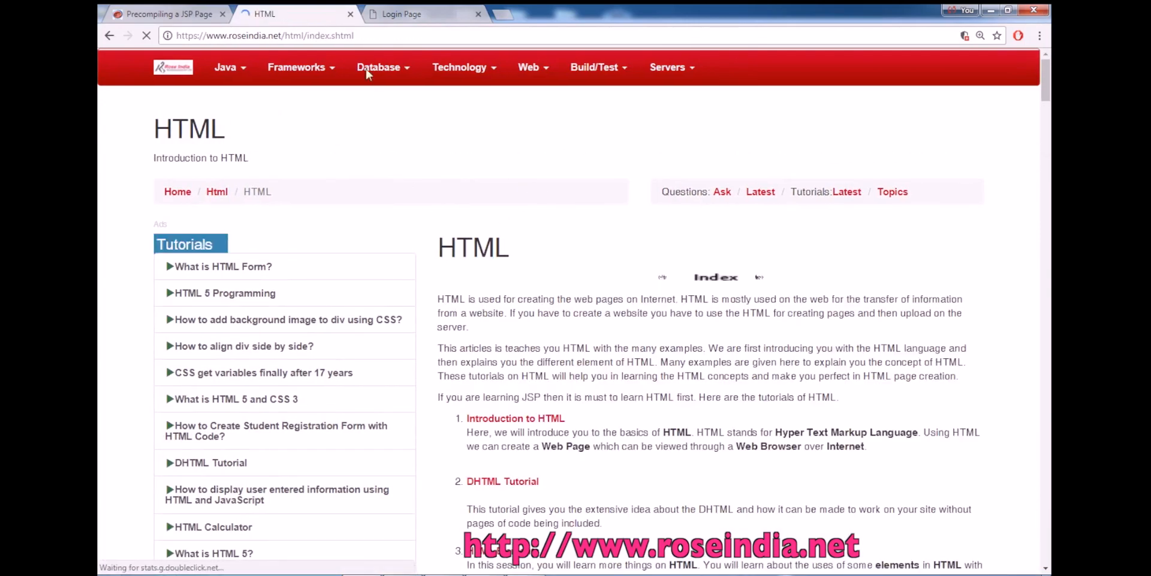
# Step: Scroll the roseindia.net HTML index down to entries like Action Submit Html
pyautogui.scroll(-3)
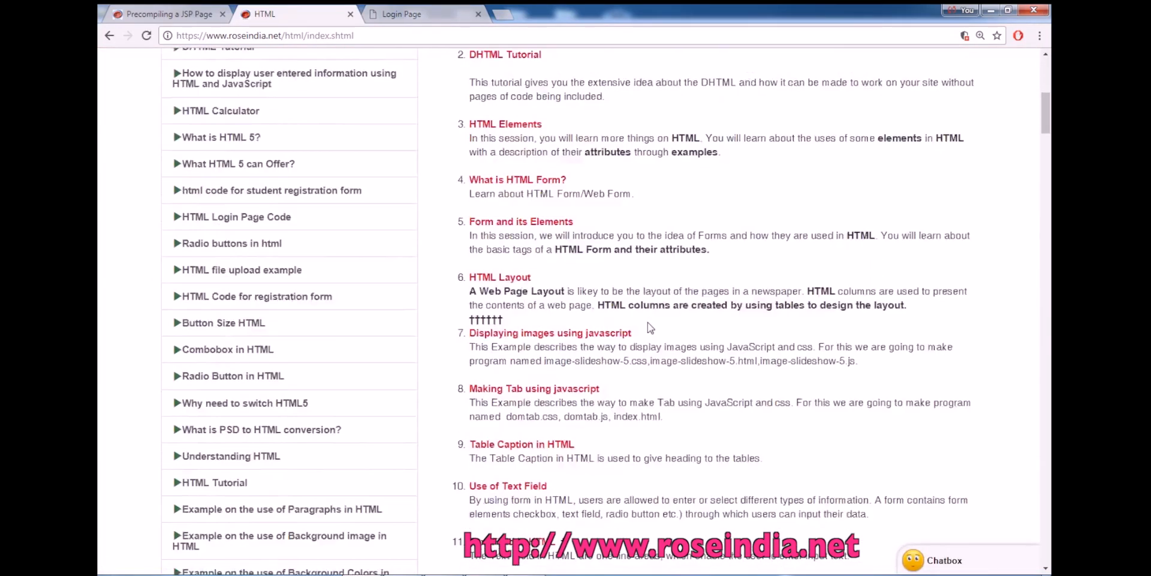
pyautogui.scroll(-3)
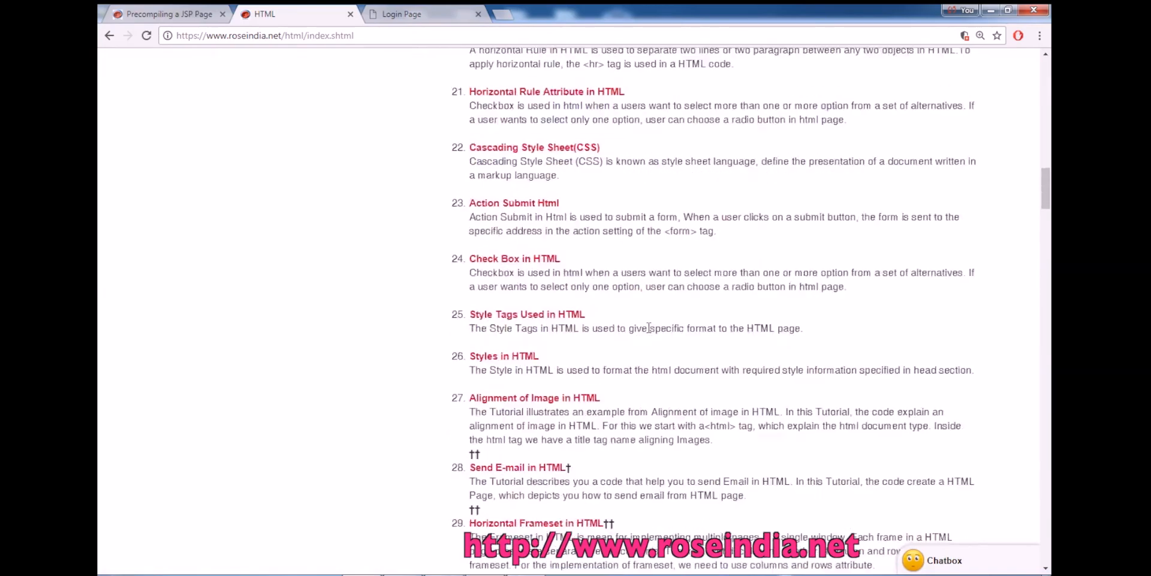